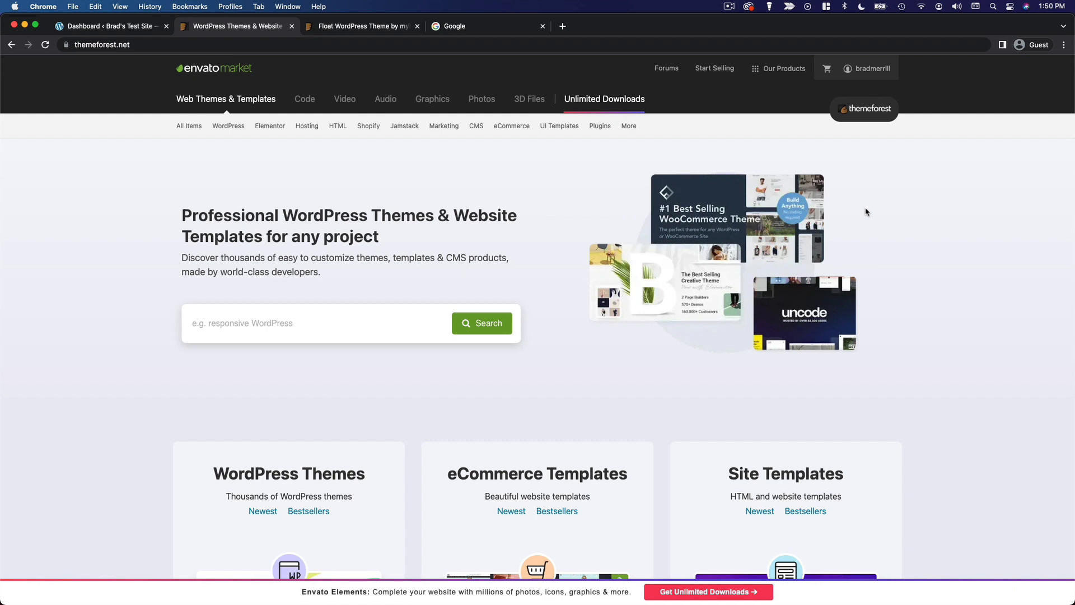
{"action": "mouse_move", "coordinate": [468, 29]}
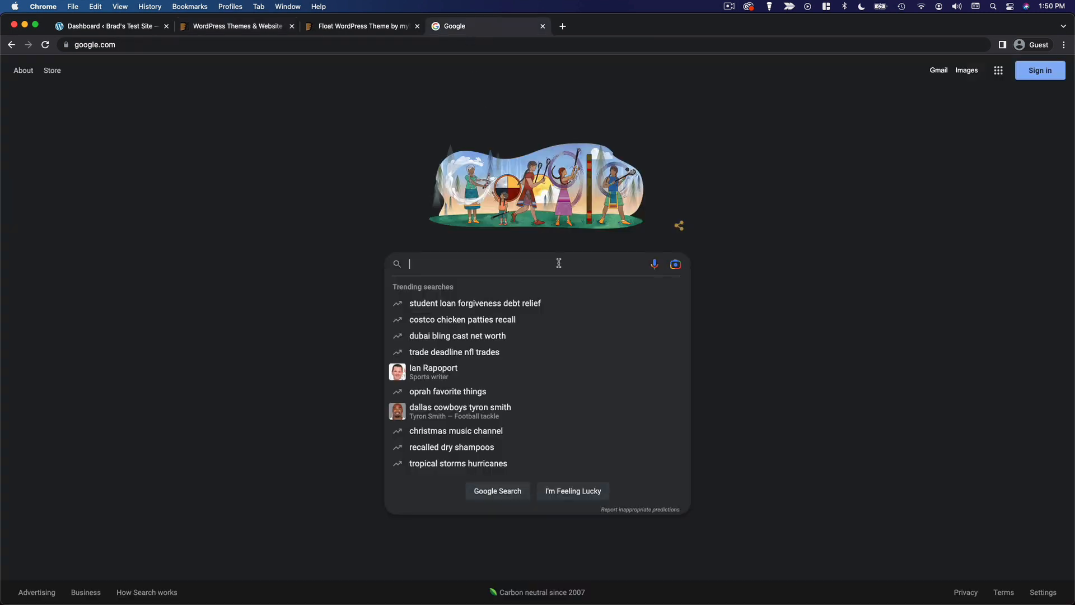
- Search Google for 'photography wordpress themes' and scroll through the results
{"action": "type", "text": "photography wordpress themes"}
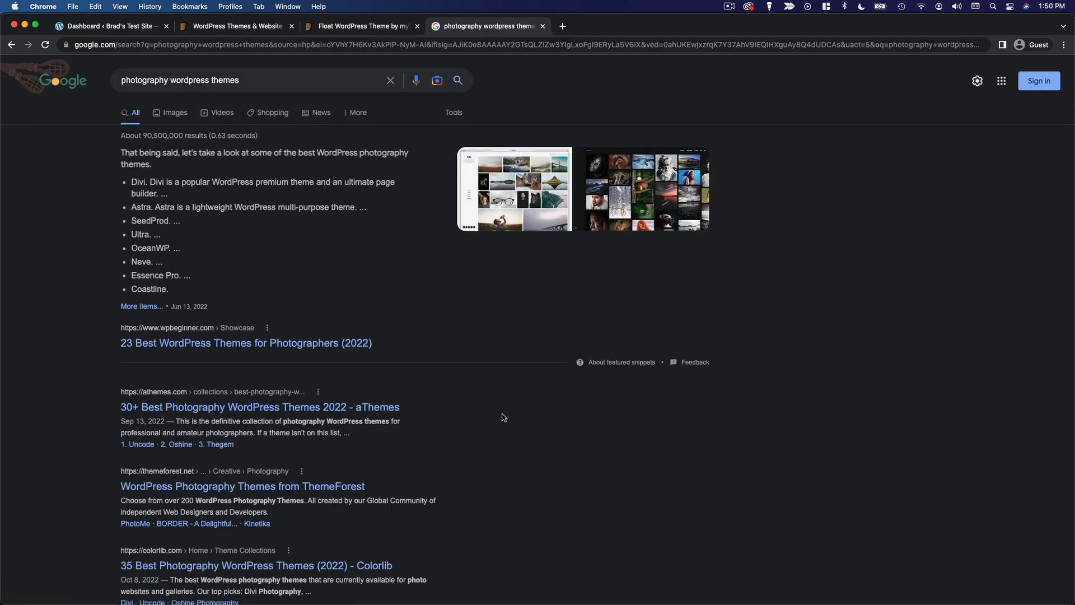
{"action": "scroll", "scroll_direction": "down", "scroll_amount": 3}
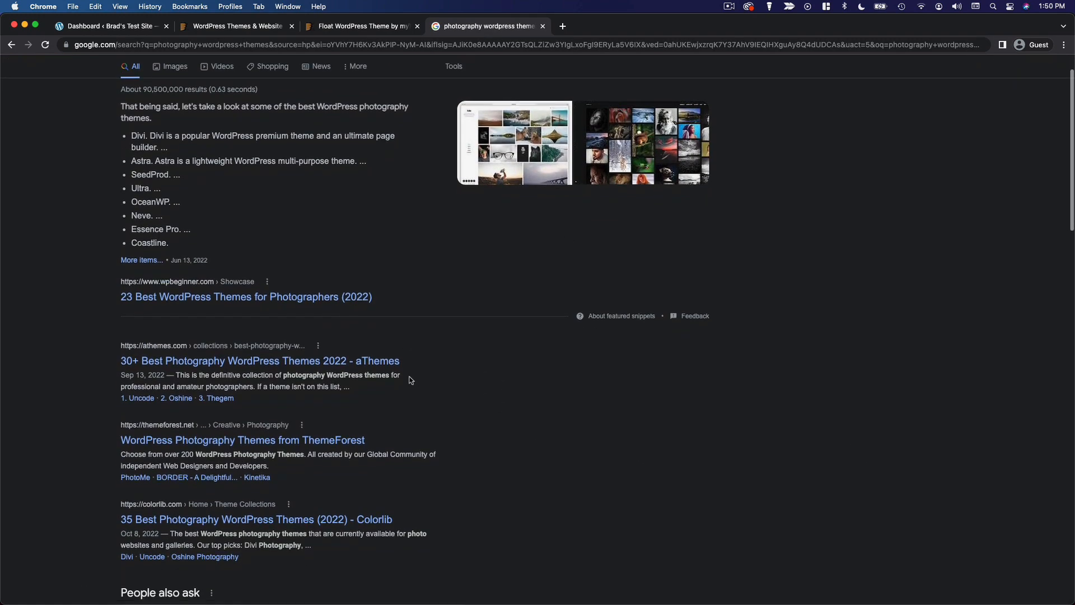
- Skim the aThemes '30+ Best Photography WordPress Themes 2022' roundup, then return to ThemeForest
{"action": "left_click", "coordinate": [259, 361]}
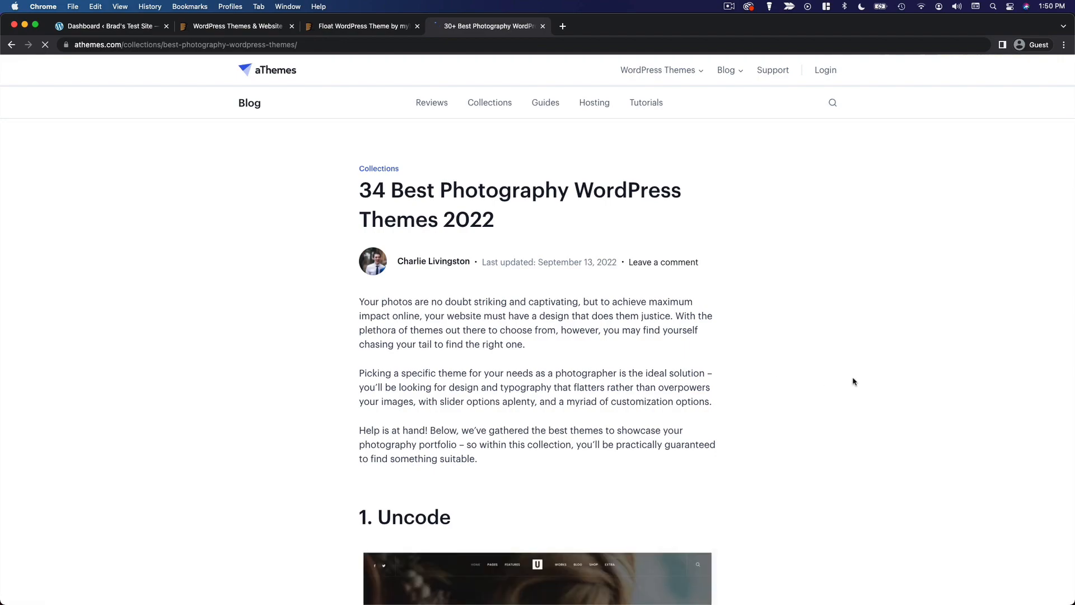
{"action": "scroll", "scroll_direction": "down", "scroll_amount": 3}
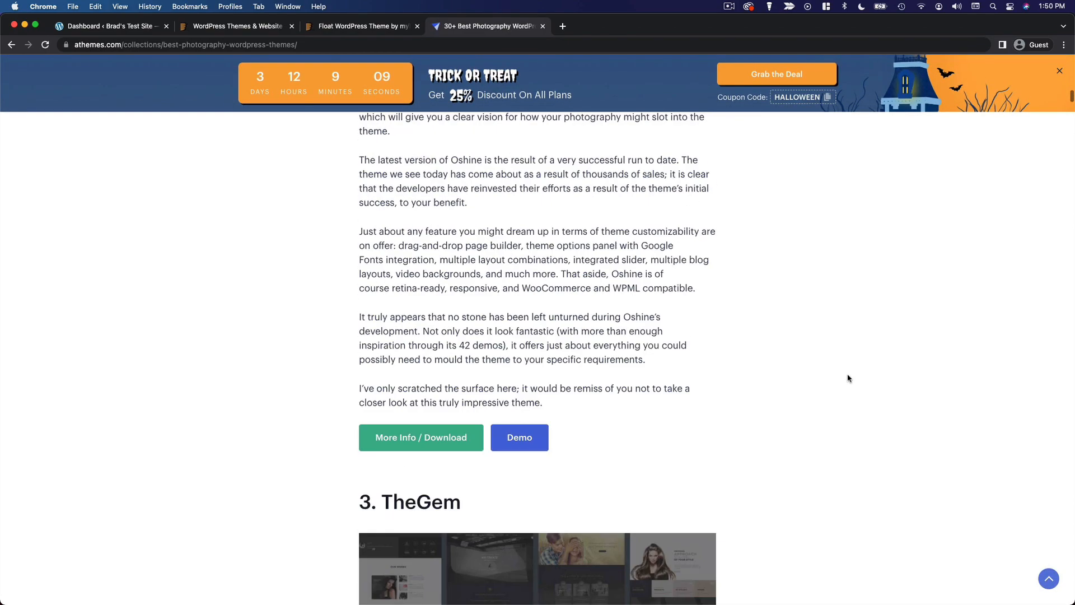
{"action": "scroll", "scroll_direction": "down", "scroll_amount": 3}
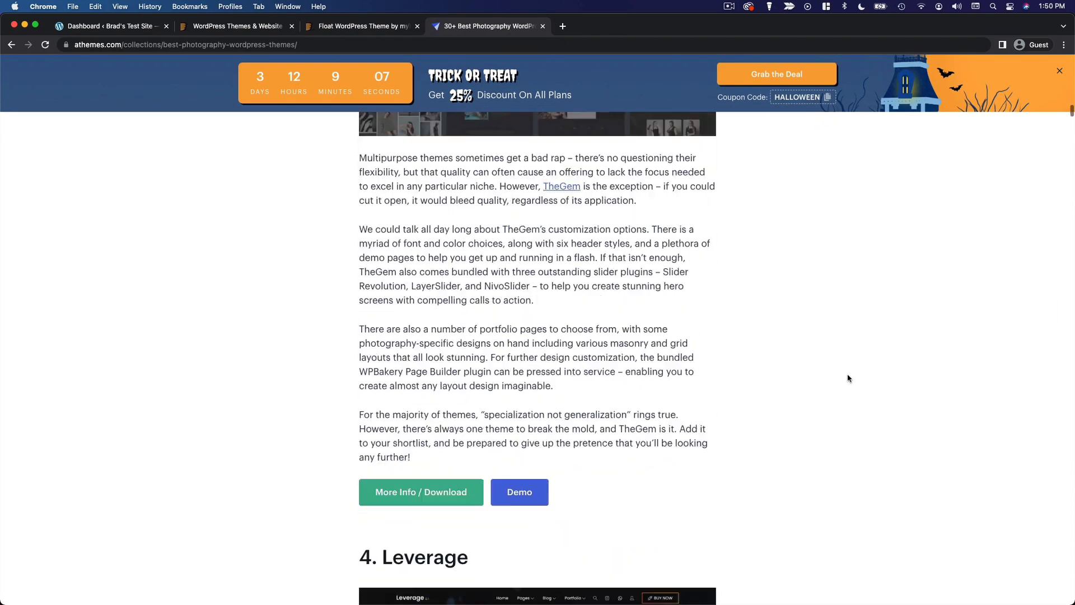
{"action": "scroll", "scroll_direction": "down", "scroll_amount": 3}
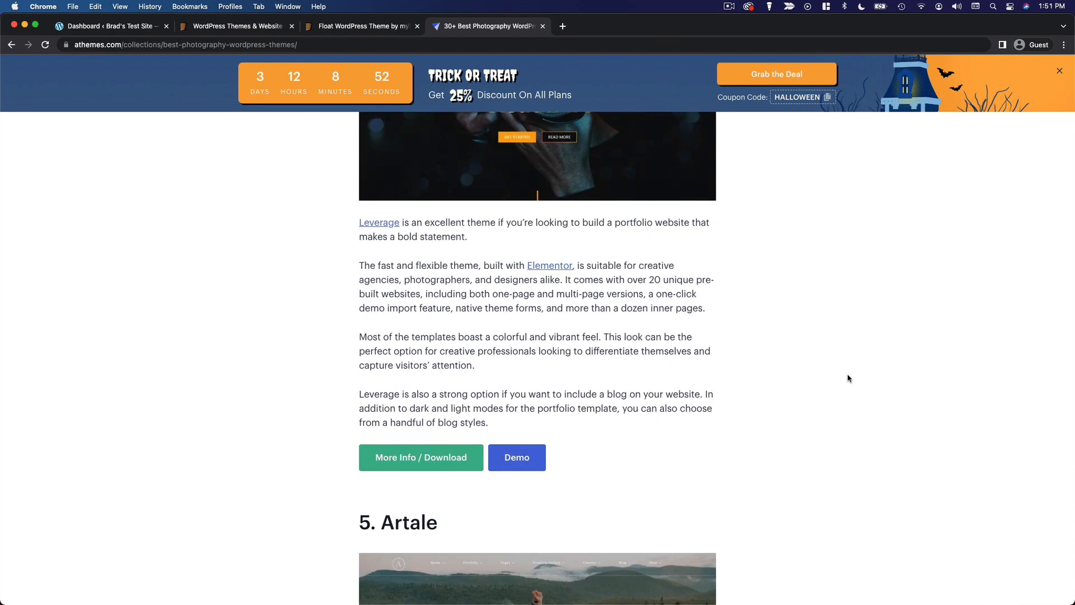
{"action": "left_click", "coordinate": [233, 26]}
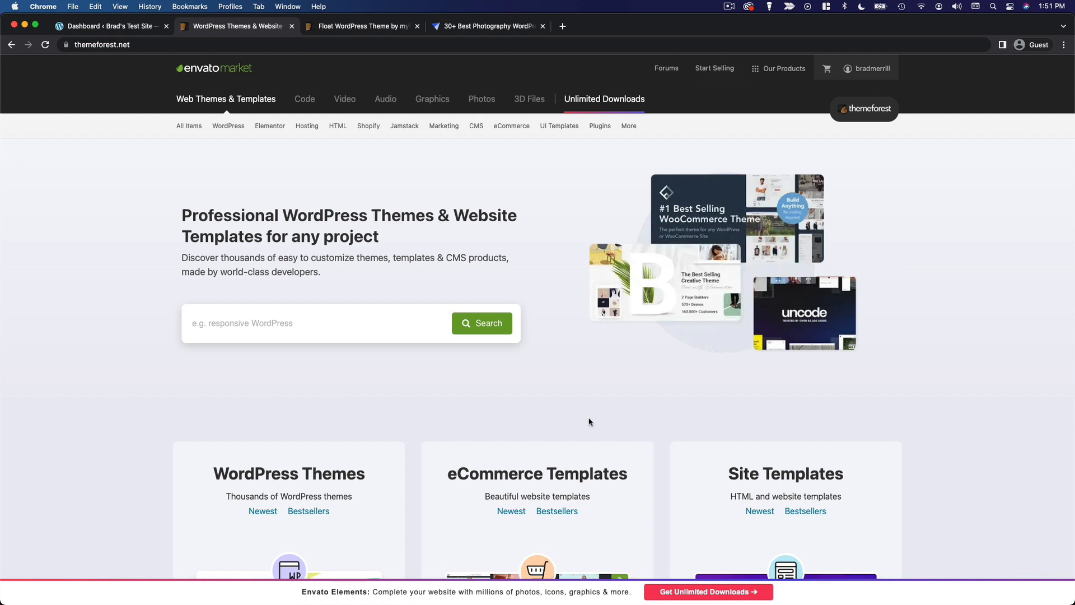
{"action": "mouse_move", "coordinate": [583, 406]}
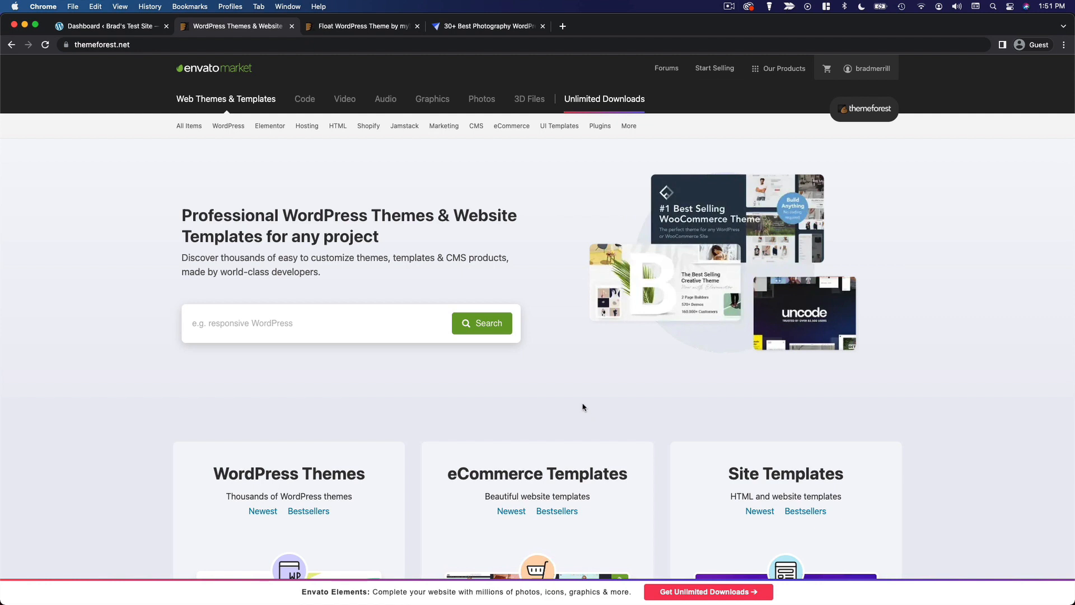
- Browse ThemeForest's best-selling WordPress themes
{"action": "left_click", "coordinate": [228, 126]}
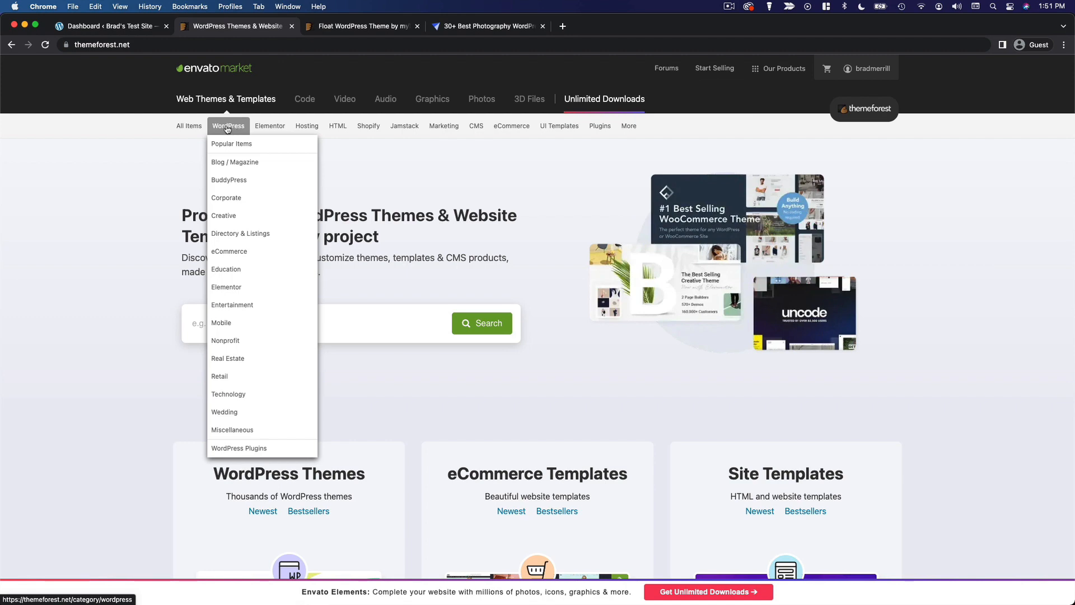
{"action": "left_click", "coordinate": [231, 143]}
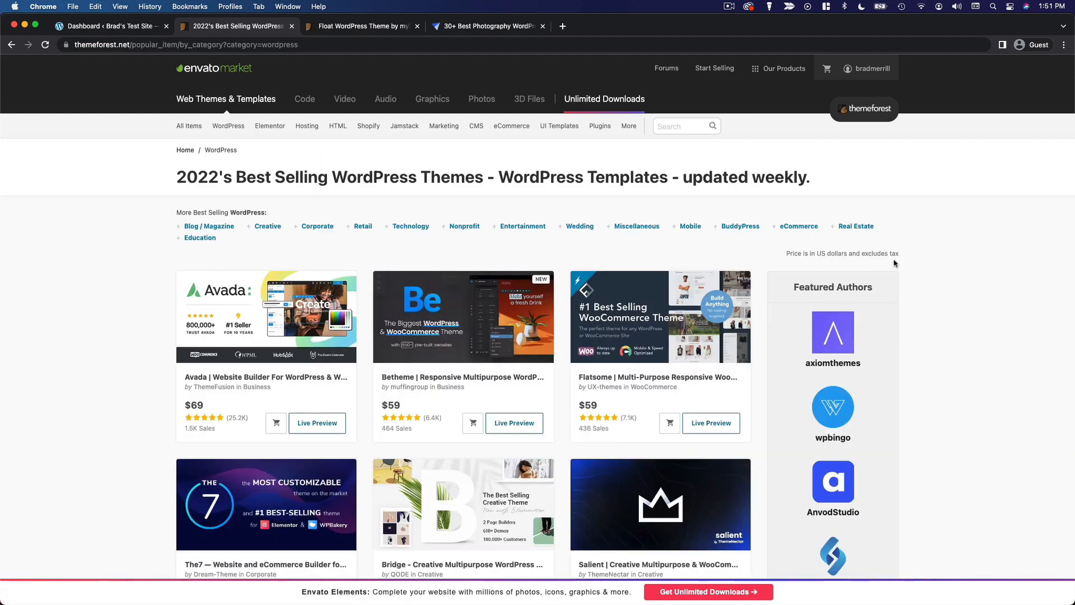
{"action": "scroll", "scroll_direction": "down", "scroll_amount": 3}
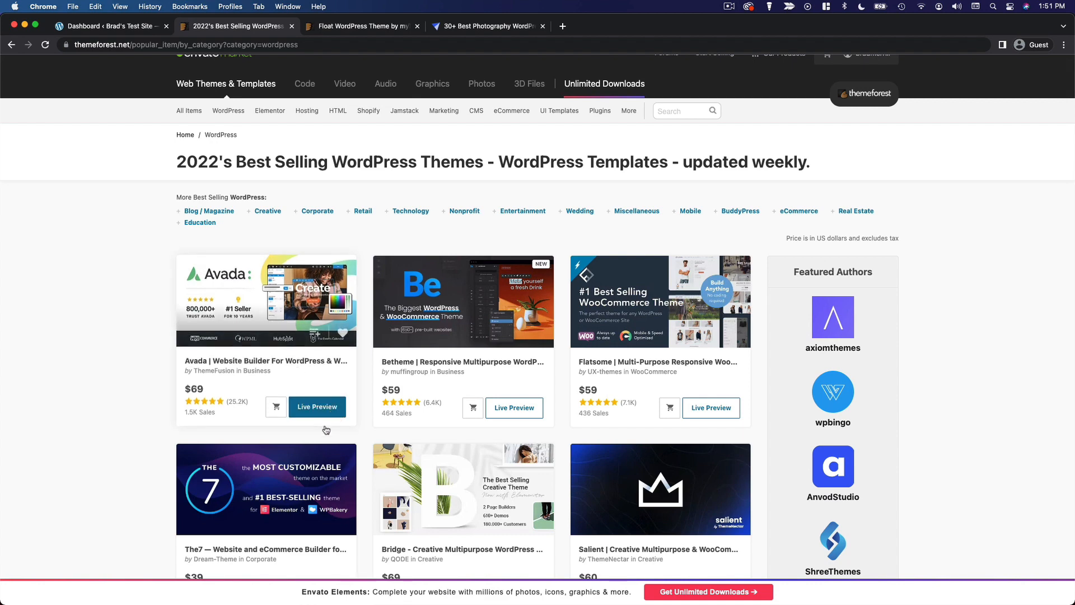
{"action": "mouse_move", "coordinate": [134, 404]}
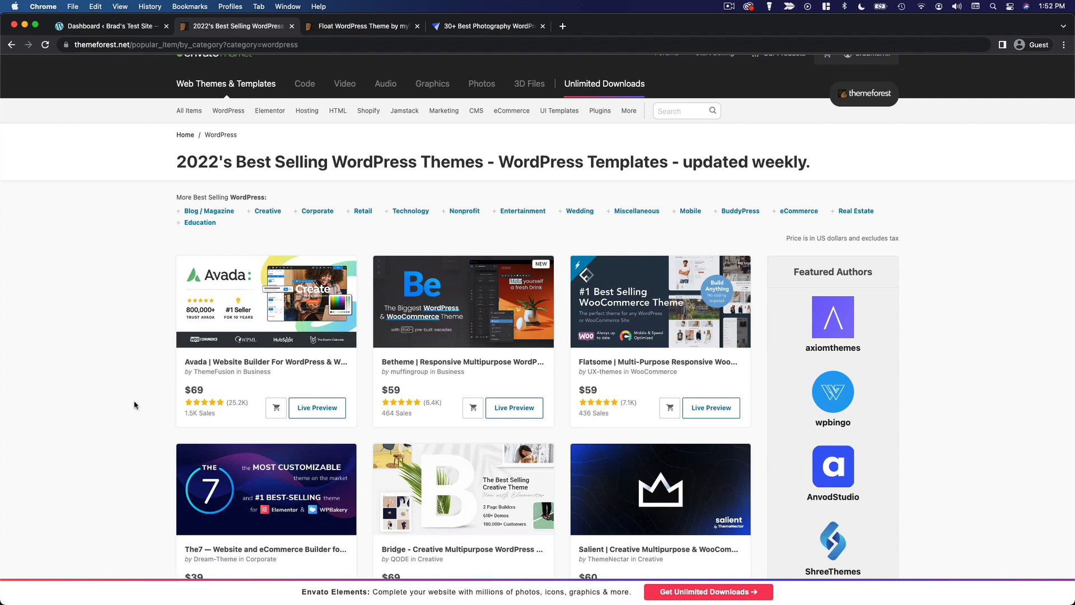
{"action": "scroll", "scroll_direction": "down", "scroll_amount": 3}
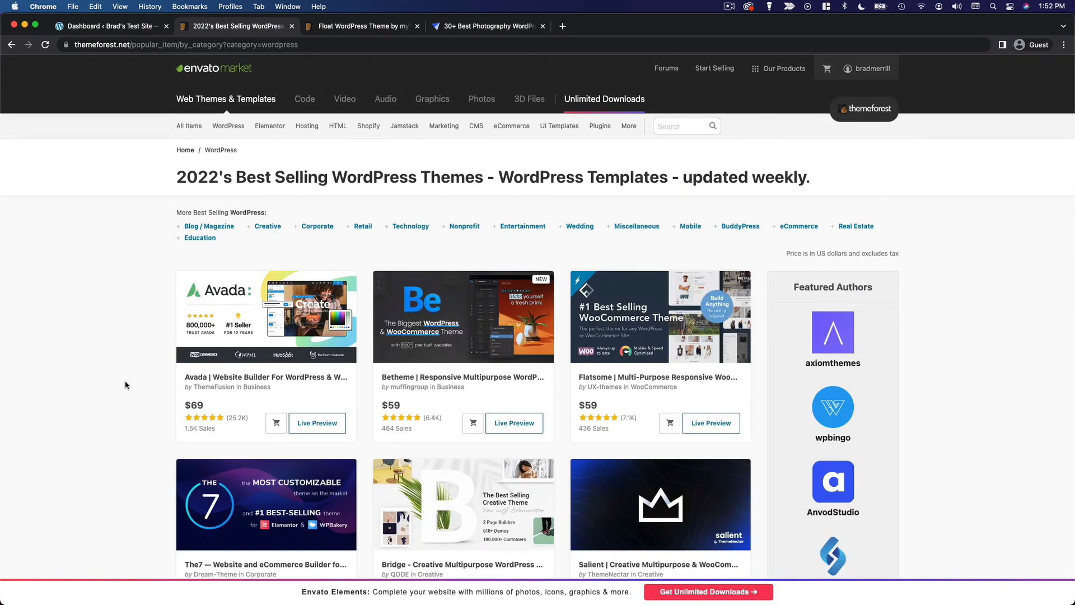
- Open the WordPress Blog / Magazine category and scroll to its weekly bestsellers
{"action": "left_click", "coordinate": [228, 126]}
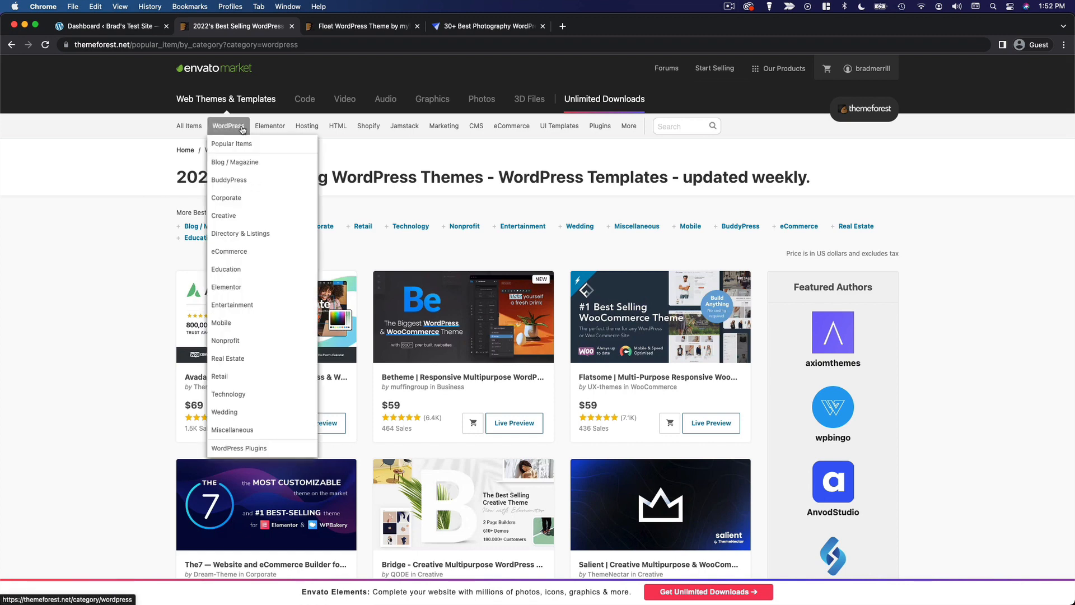
{"action": "mouse_move", "coordinate": [269, 268]}
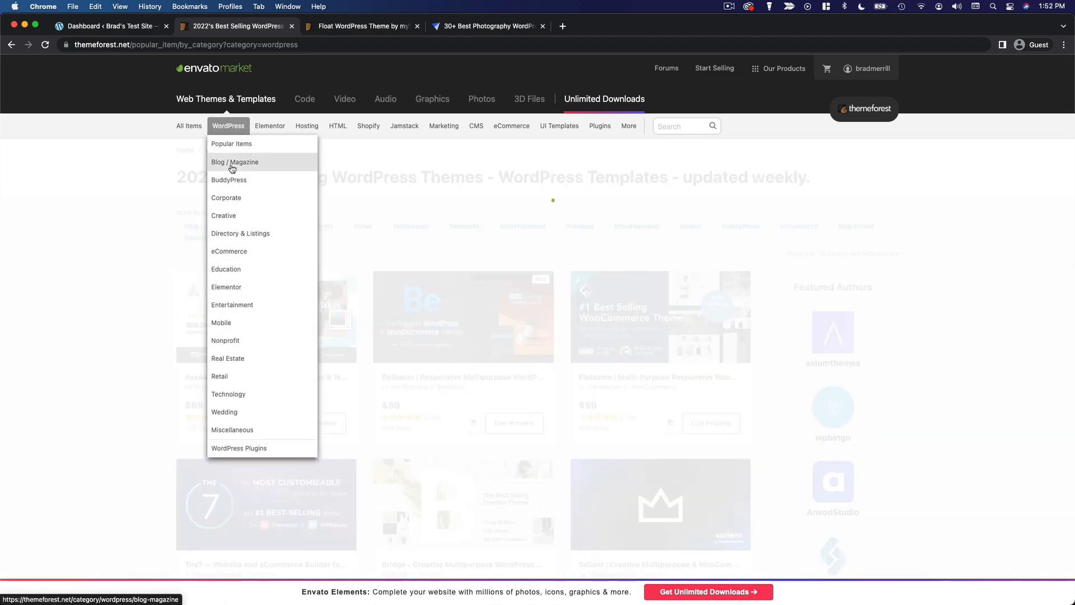
{"action": "left_click", "coordinate": [234, 162]}
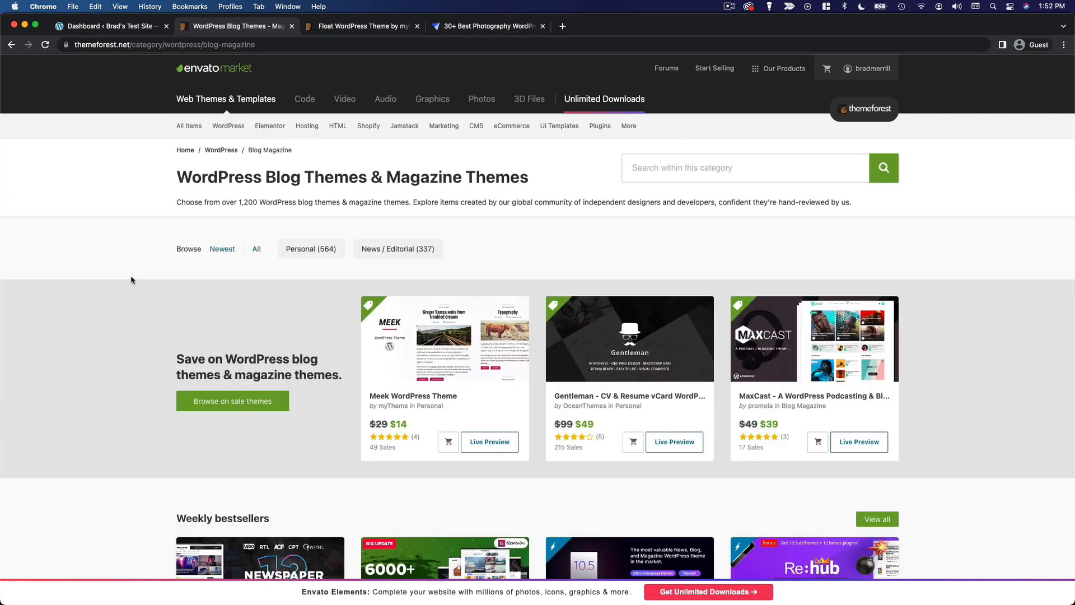
{"action": "scroll", "scroll_direction": "down", "scroll_amount": 3}
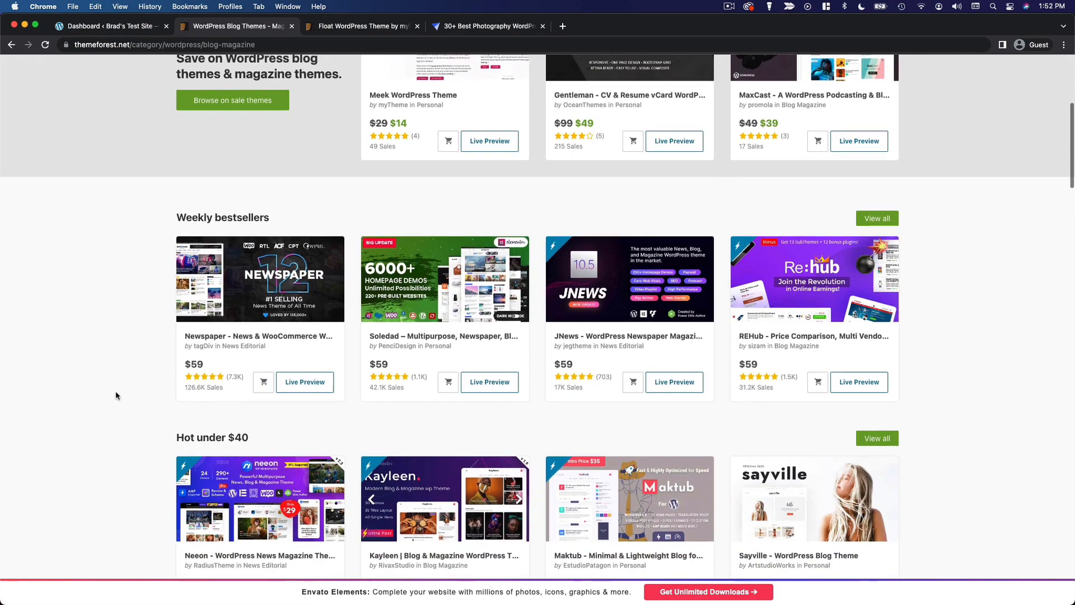
{"action": "scroll", "scroll_direction": "down", "scroll_amount": 3}
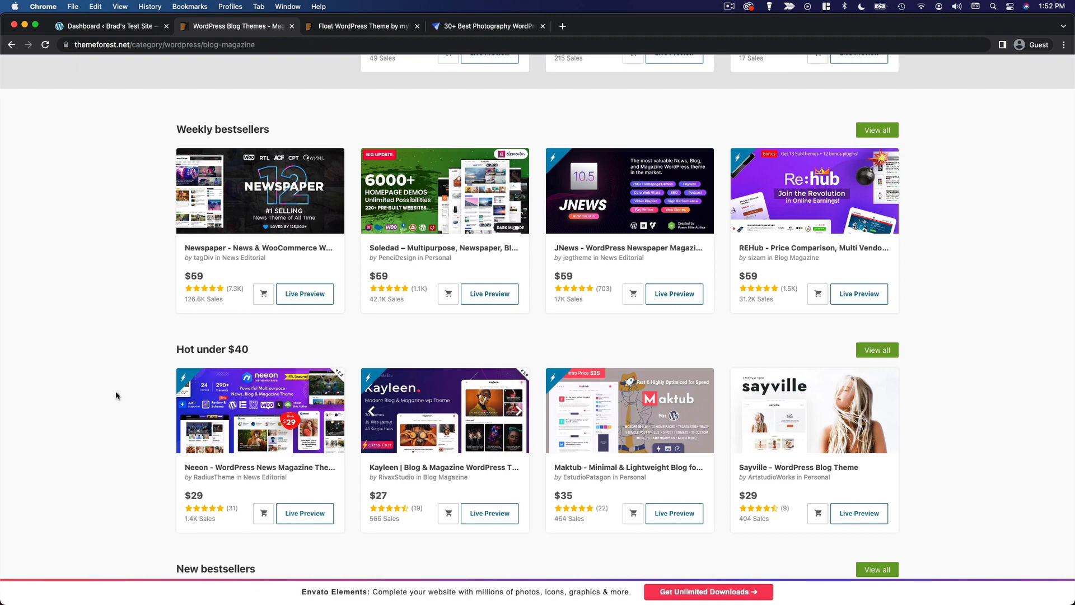
{"action": "scroll", "scroll_direction": "up", "scroll_amount": 3}
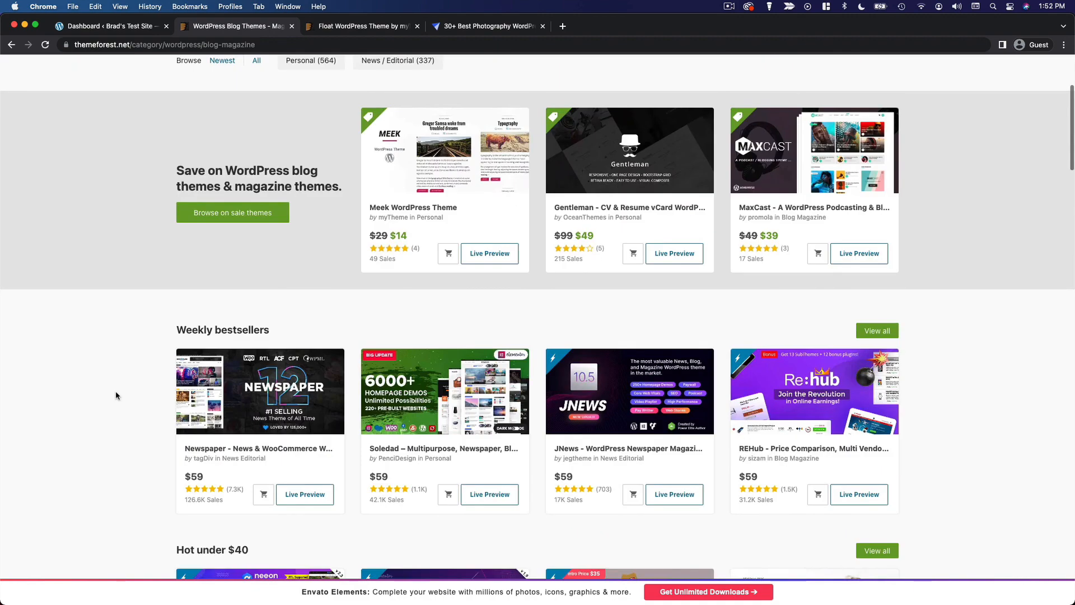
{"action": "scroll", "scroll_direction": "down", "scroll_amount": 3}
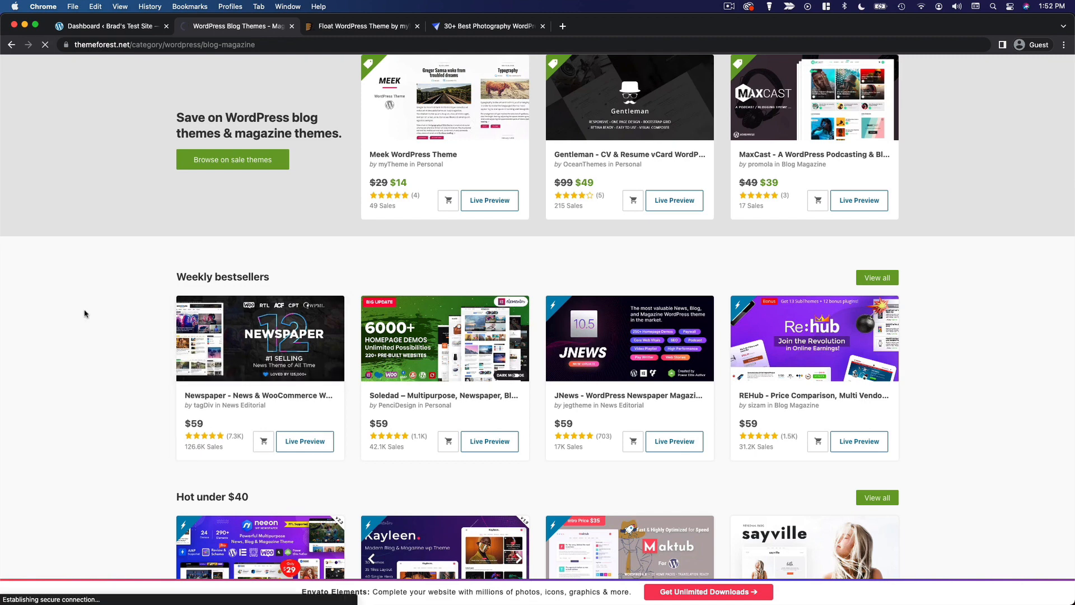
- Scroll the Newspaper theme preview down to its '150+ Prebuilt Websites' section
{"action": "left_click", "coordinate": [258, 395]}
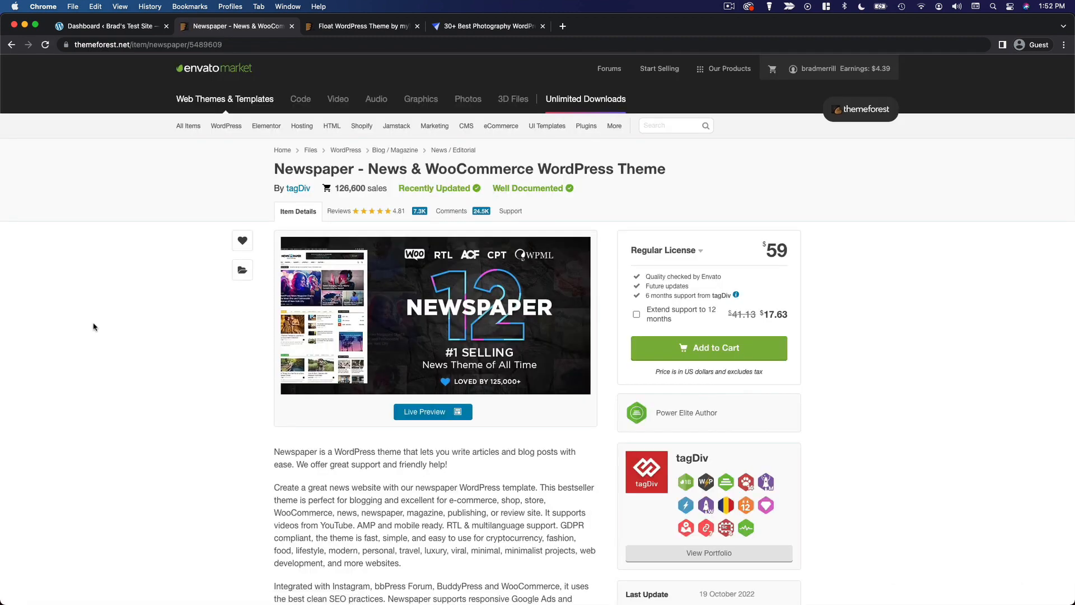
{"action": "scroll", "scroll_direction": "down", "scroll_amount": 3}
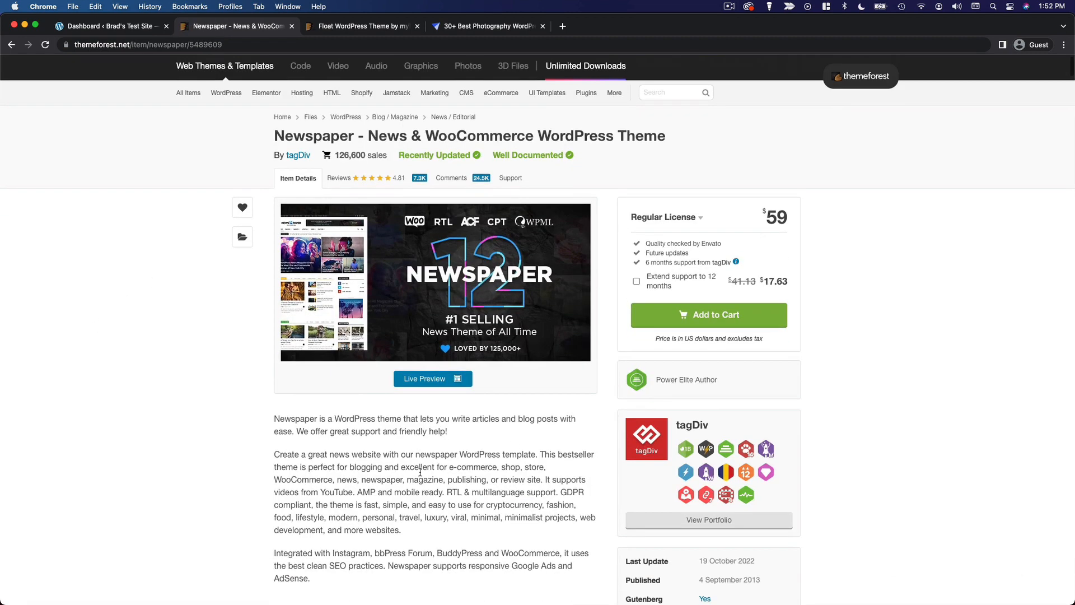
{"action": "scroll", "scroll_direction": "down", "scroll_amount": 3}
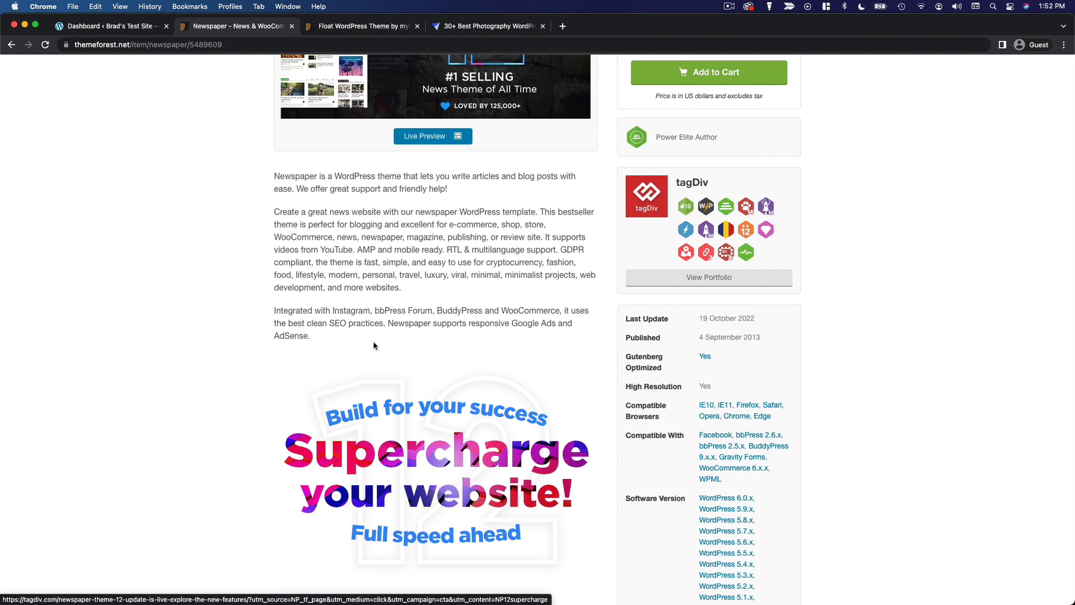
{"action": "scroll", "scroll_direction": "up", "scroll_amount": 3}
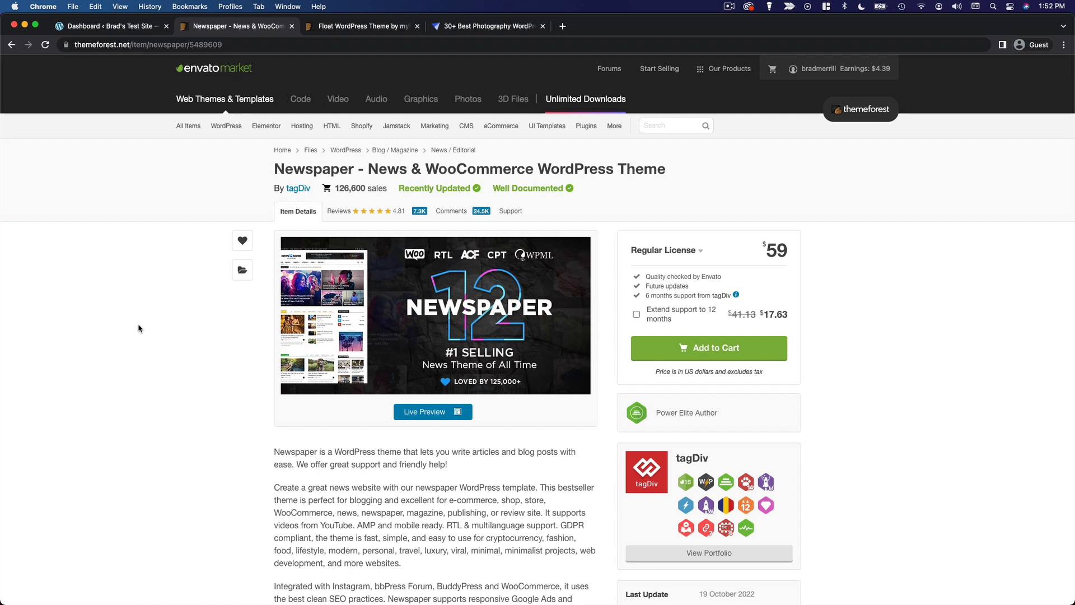
{"action": "mouse_move", "coordinate": [303, 428]}
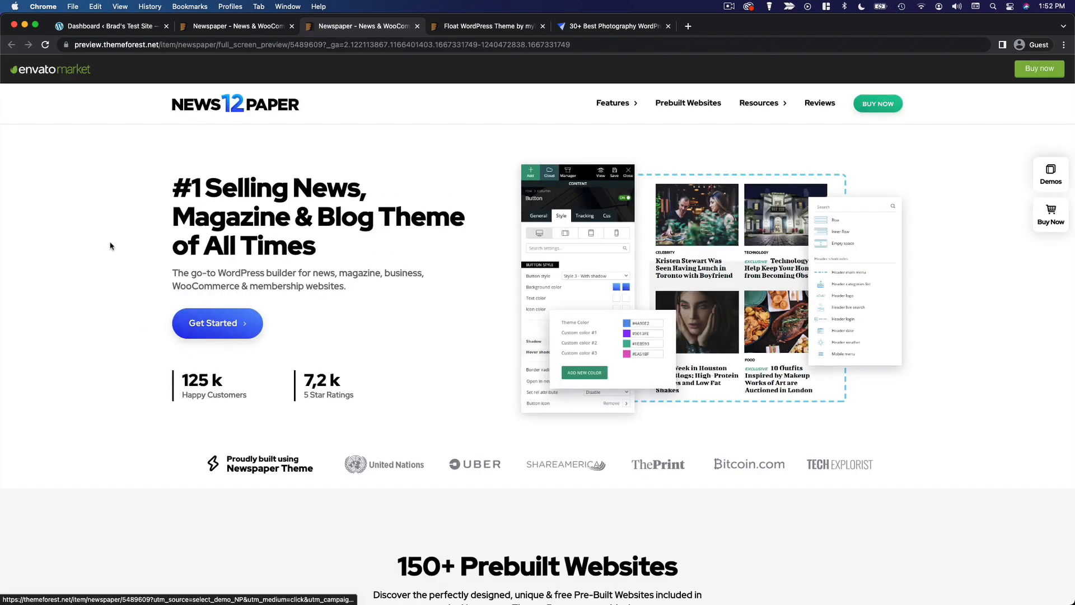
{"action": "mouse_move", "coordinate": [136, 280]}
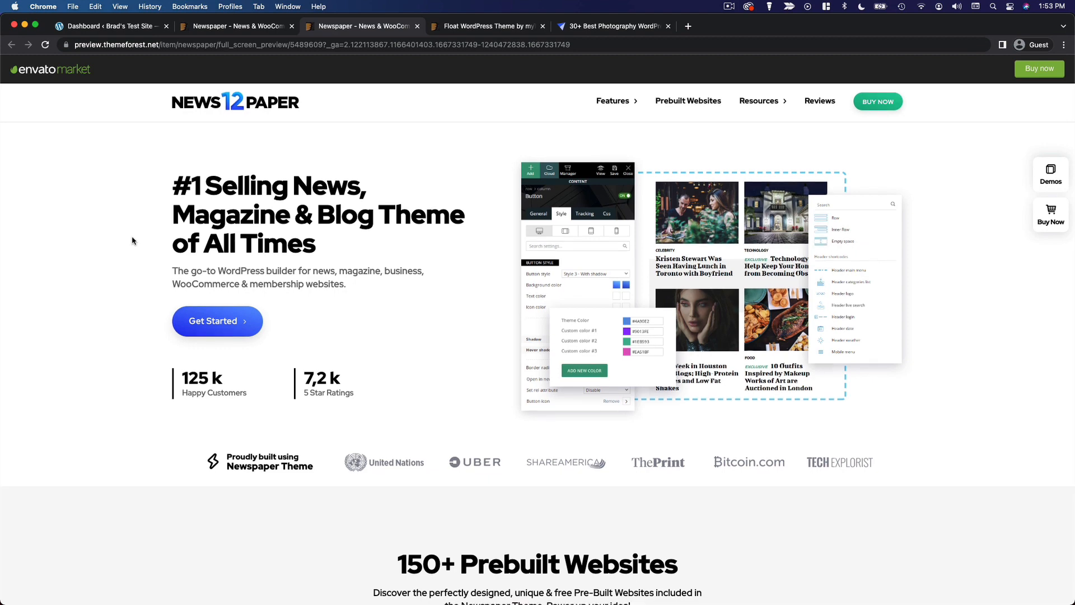
{"action": "scroll", "scroll_direction": "down", "scroll_amount": 3}
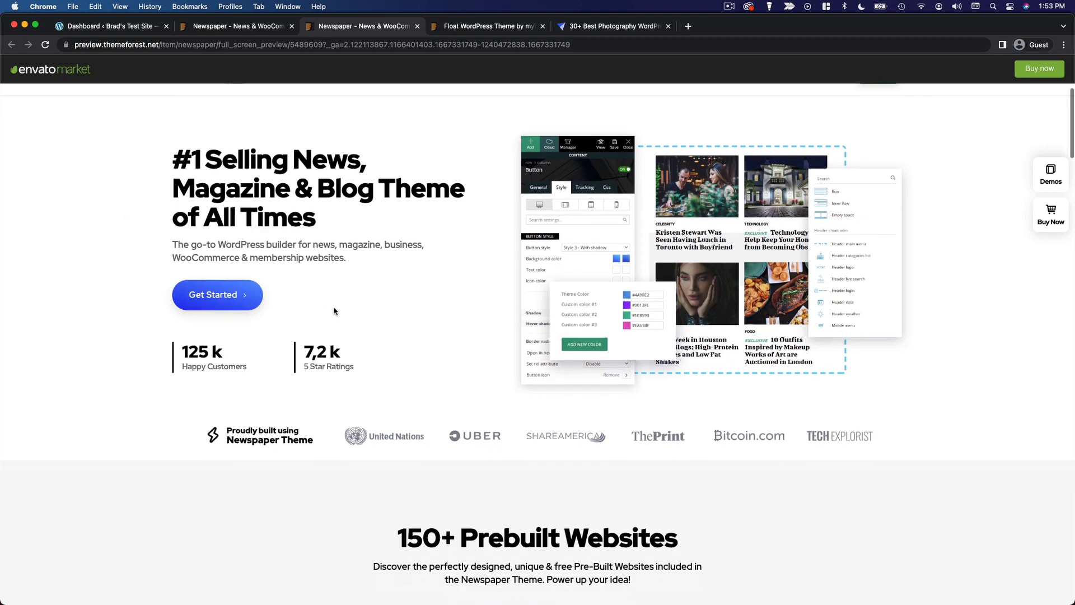
{"action": "scroll", "scroll_direction": "down", "scroll_amount": 3}
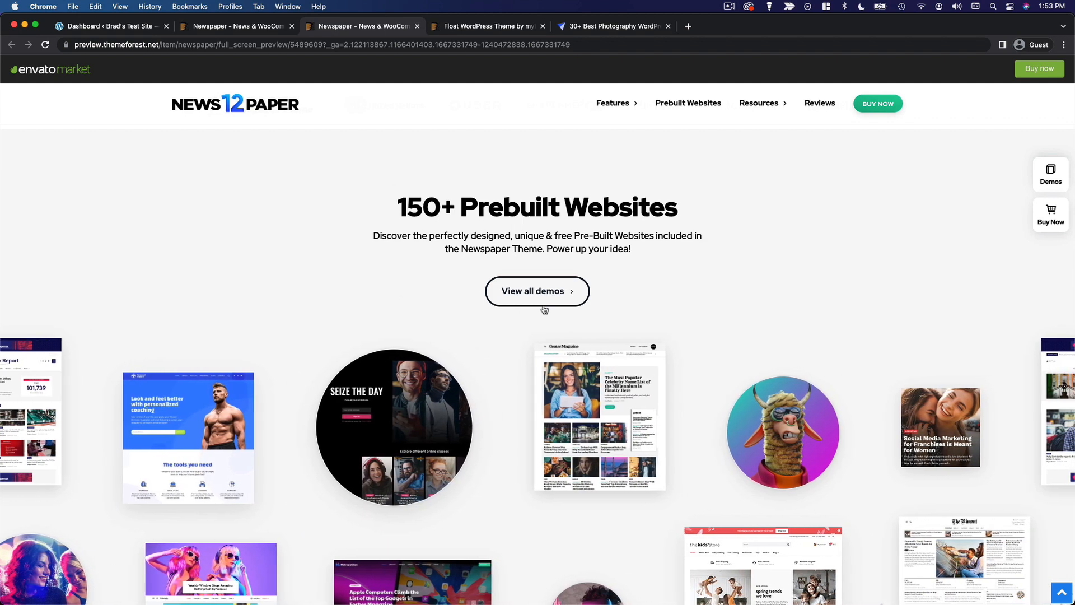
- Open the prebuilt demos gallery and scroll through the Real Estate PRO demo
{"action": "left_click", "coordinate": [537, 290]}
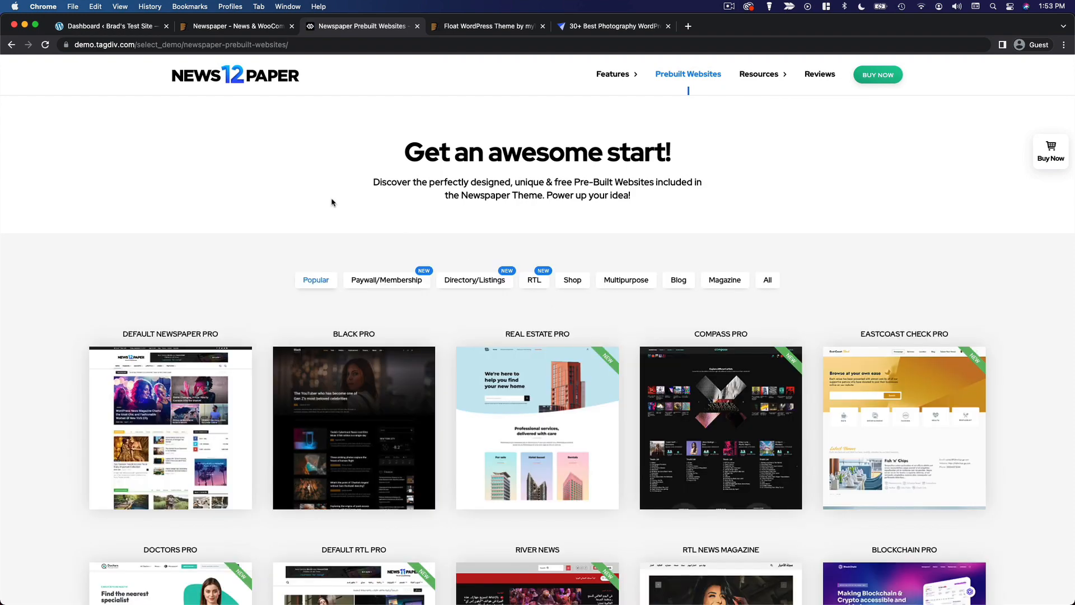
{"action": "scroll", "scroll_direction": "down", "scroll_amount": 3}
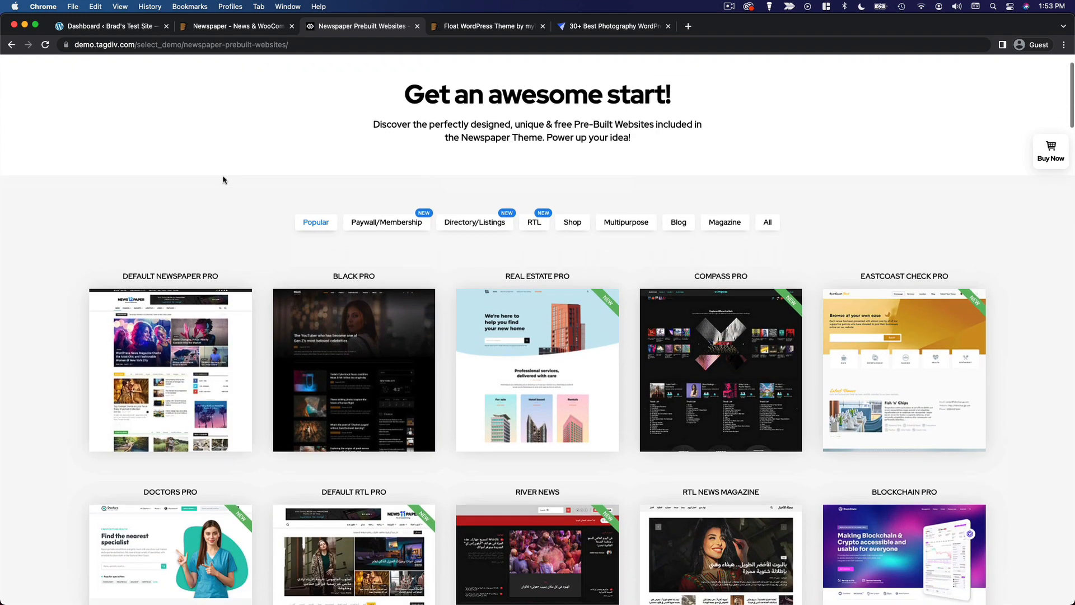
{"action": "scroll", "scroll_direction": "down", "scroll_amount": 3}
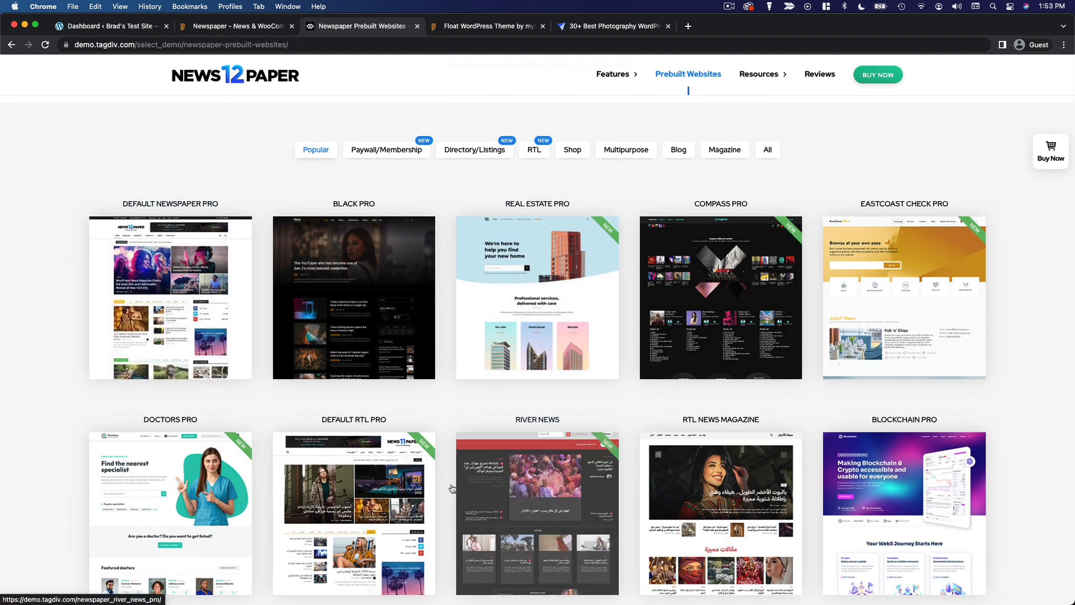
{"action": "mouse_move", "coordinate": [568, 223]}
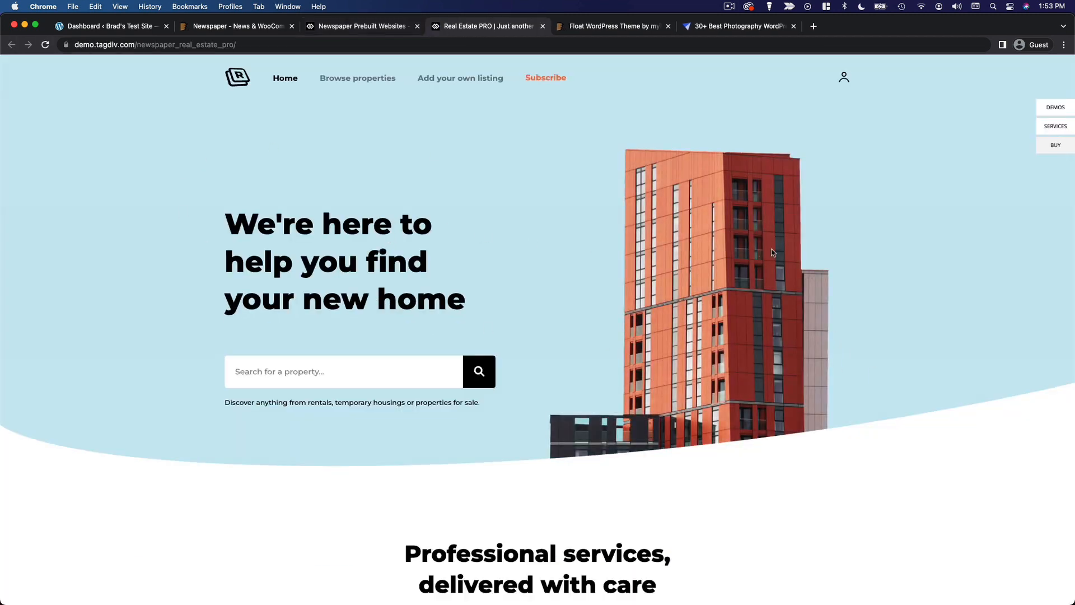
{"action": "scroll", "scroll_direction": "down", "scroll_amount": 3}
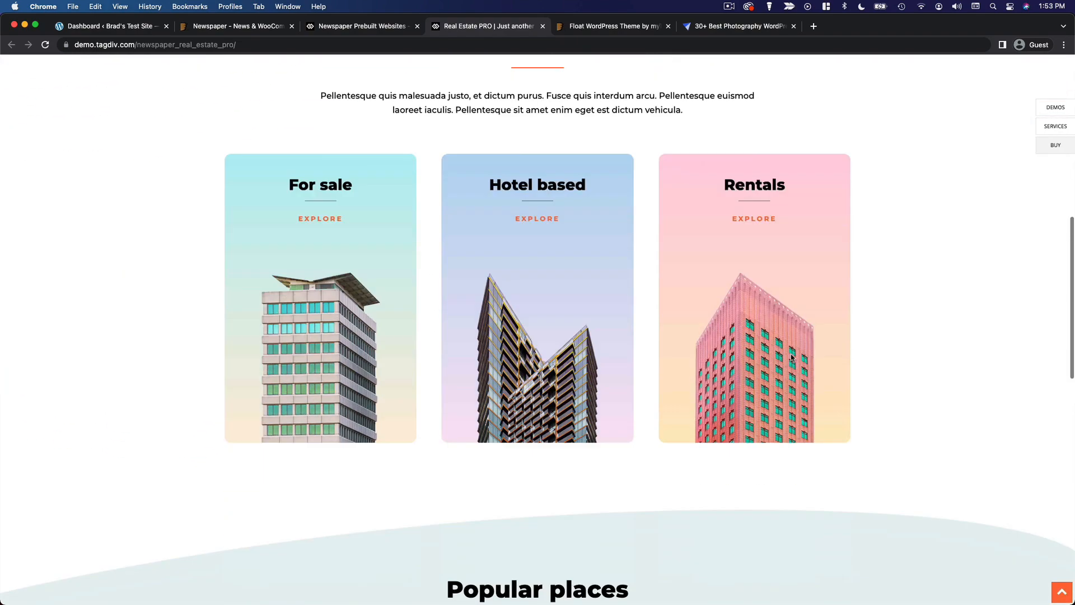
{"action": "scroll", "scroll_direction": "down", "scroll_amount": 3}
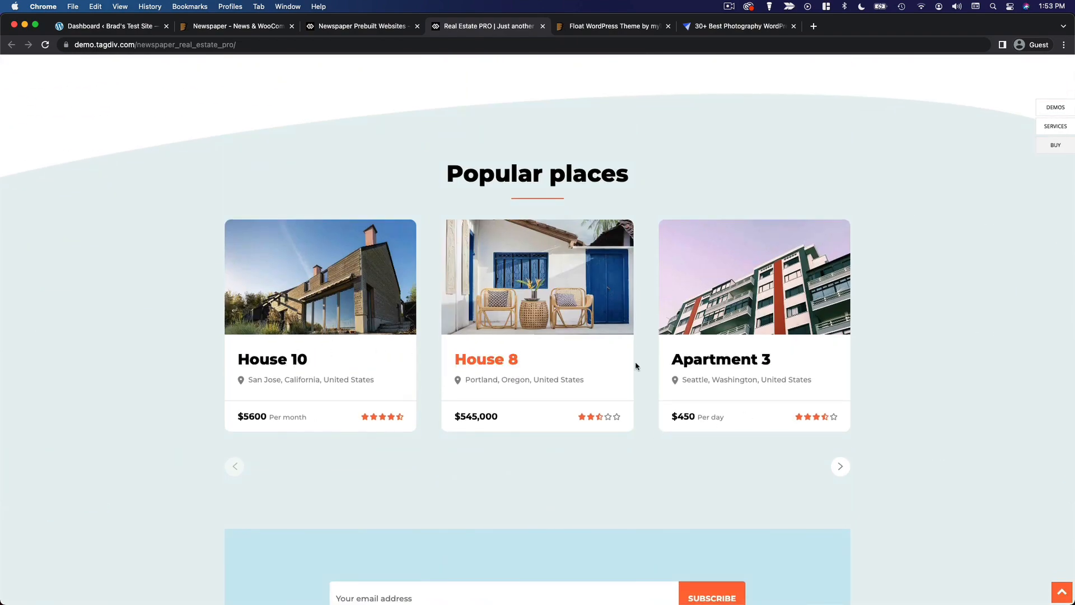
{"action": "scroll", "scroll_direction": "up", "scroll_amount": 3}
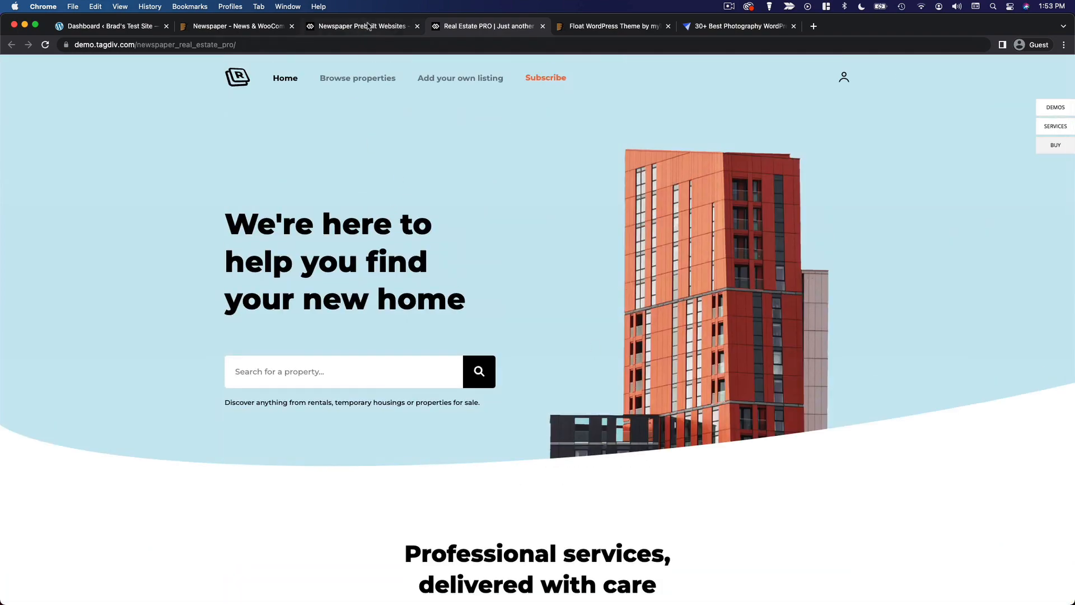
- Browse the Reel News PRO demo, then return to the ThemeForest listings
{"action": "left_click", "coordinate": [360, 26]}
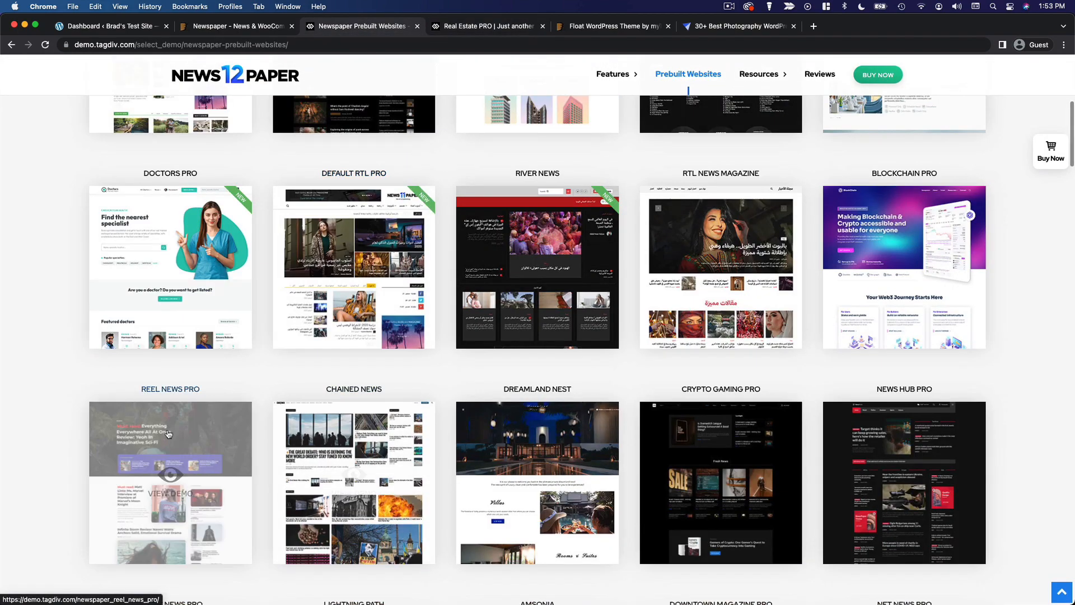
{"action": "left_click", "coordinate": [170, 475]}
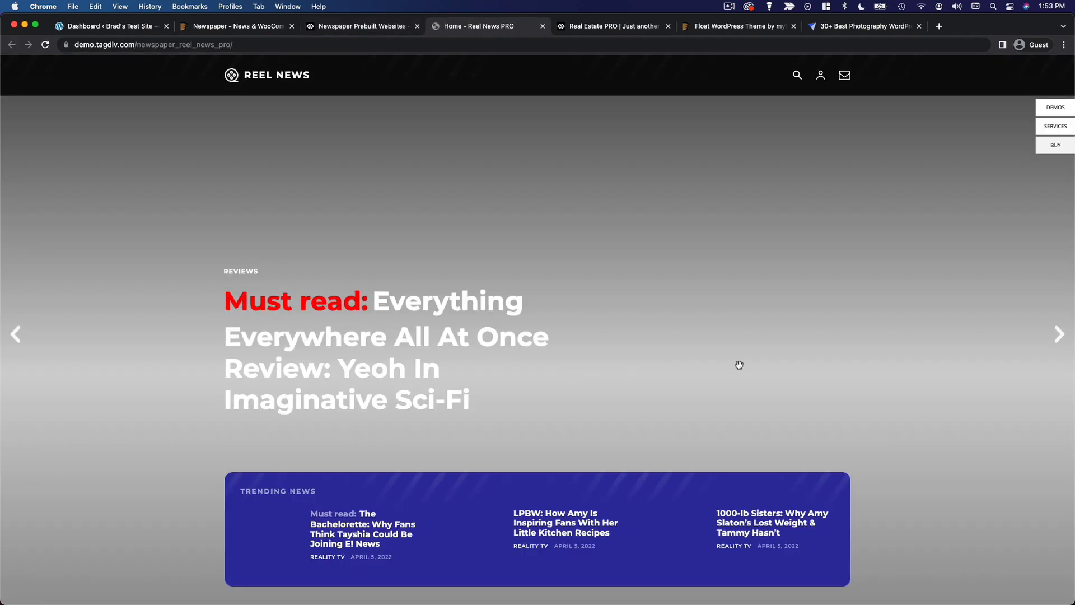
{"action": "scroll", "scroll_direction": "down", "scroll_amount": 3}
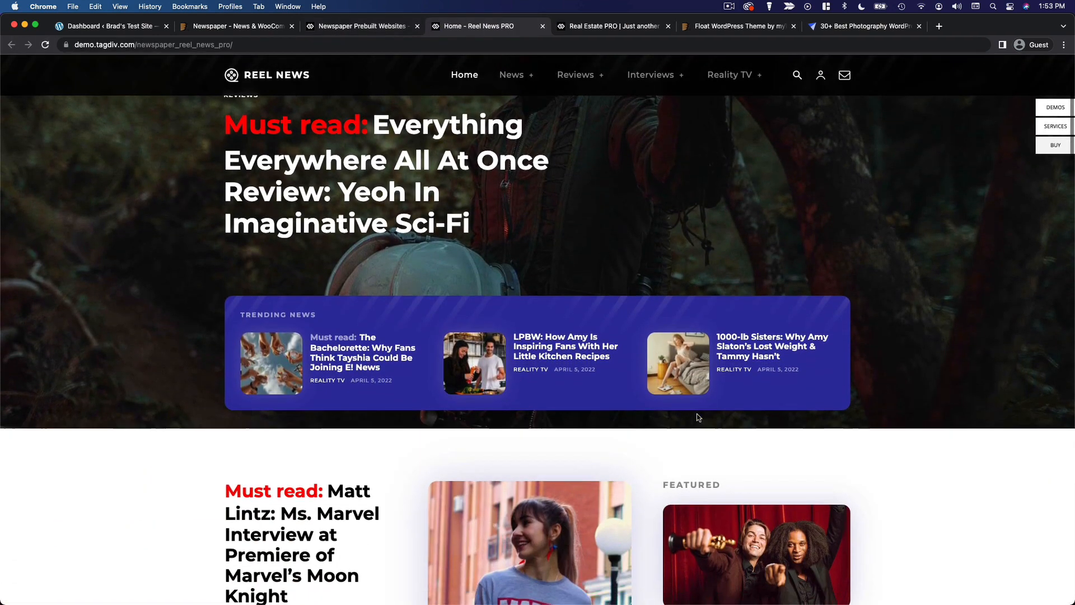
{"action": "scroll", "scroll_direction": "down", "scroll_amount": 3}
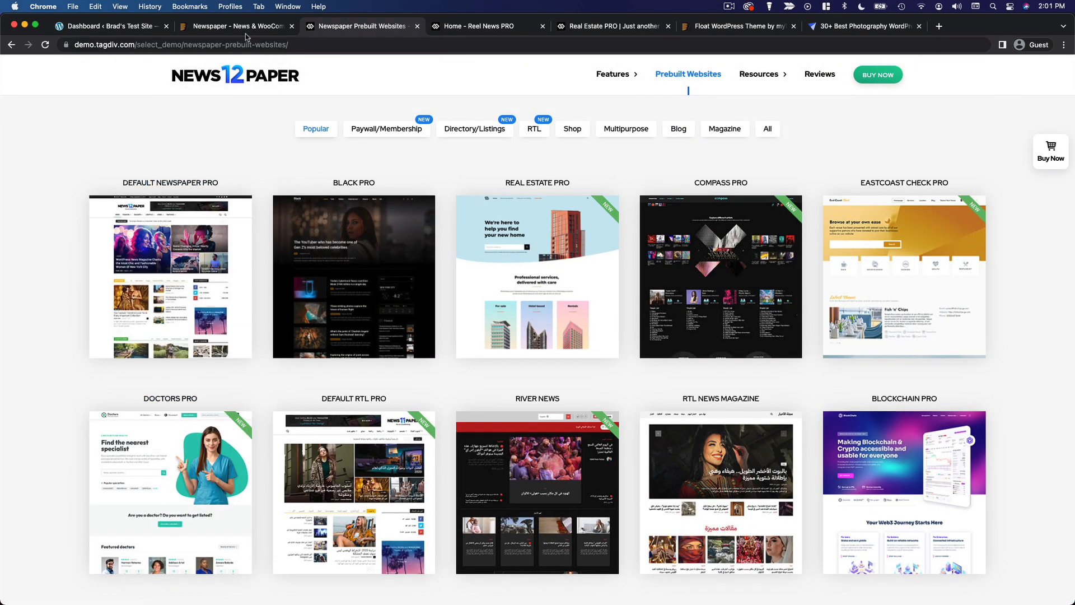
{"action": "left_click", "coordinate": [235, 27]}
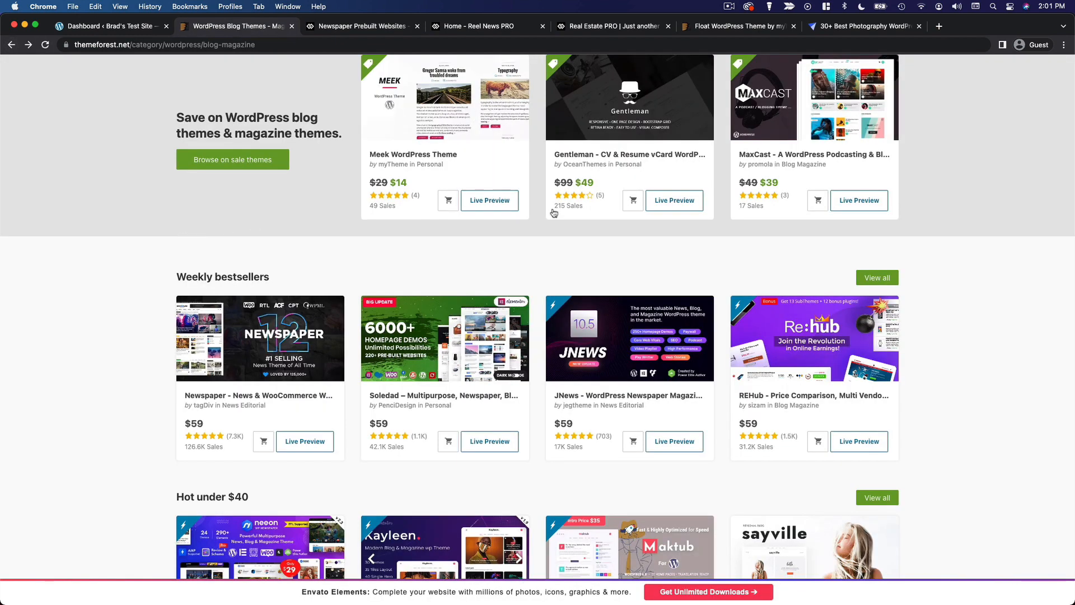
{"action": "mouse_move", "coordinate": [537, 239]}
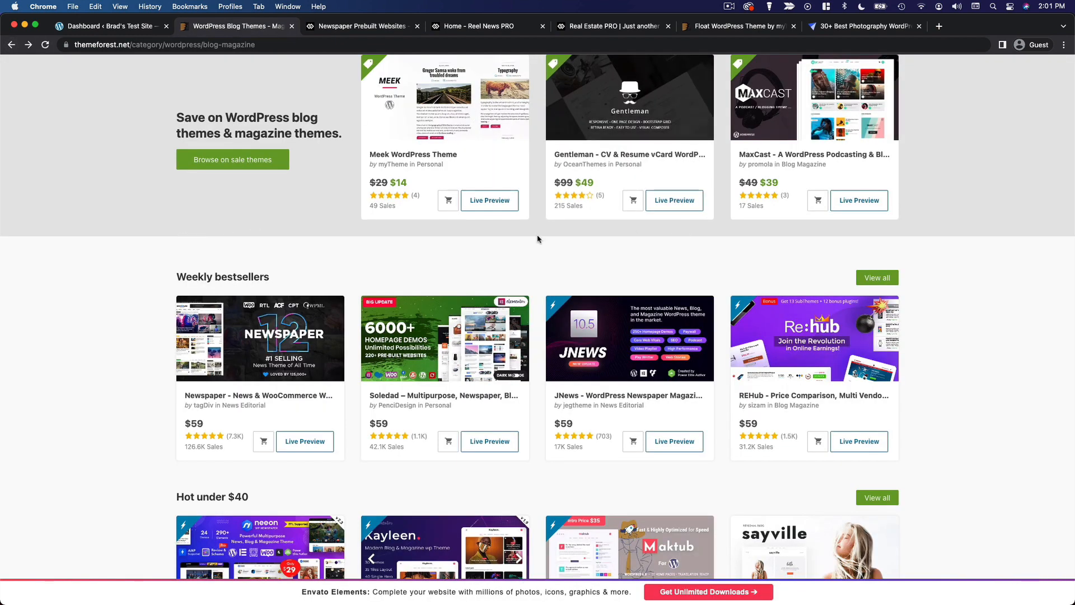
- Choose WordPress > Technology and scroll to its weekly bestsellers
{"action": "left_click", "coordinate": [228, 125]}
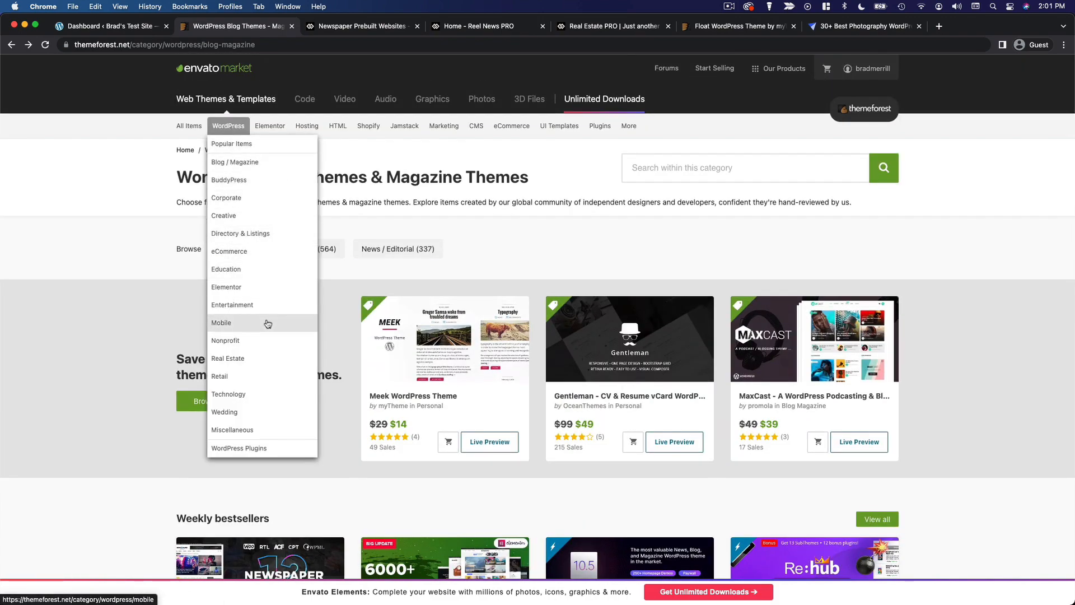
{"action": "mouse_move", "coordinate": [224, 412]}
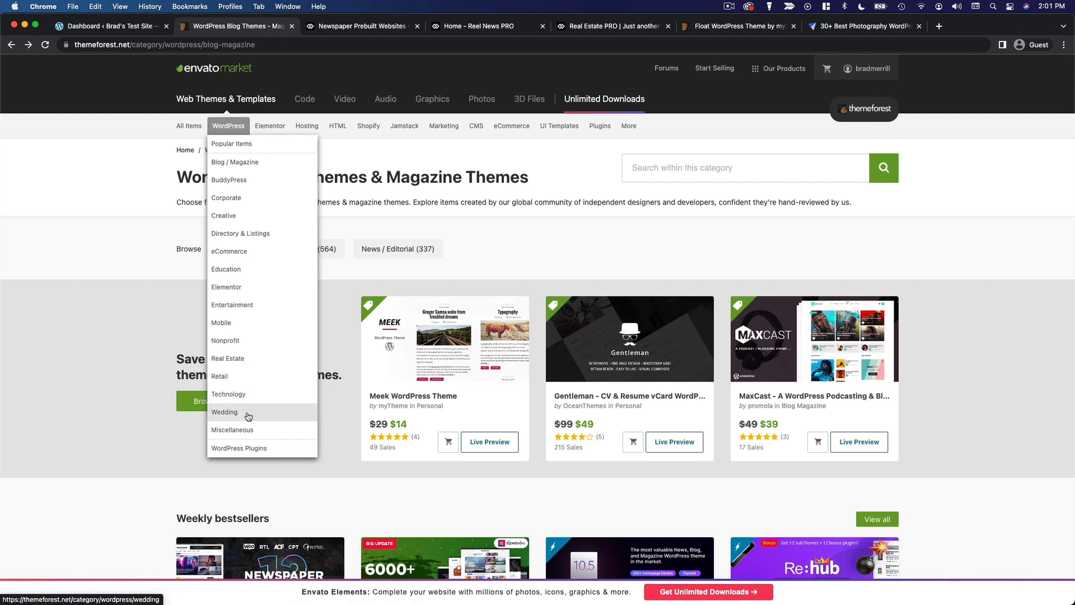
{"action": "left_click", "coordinate": [228, 394]}
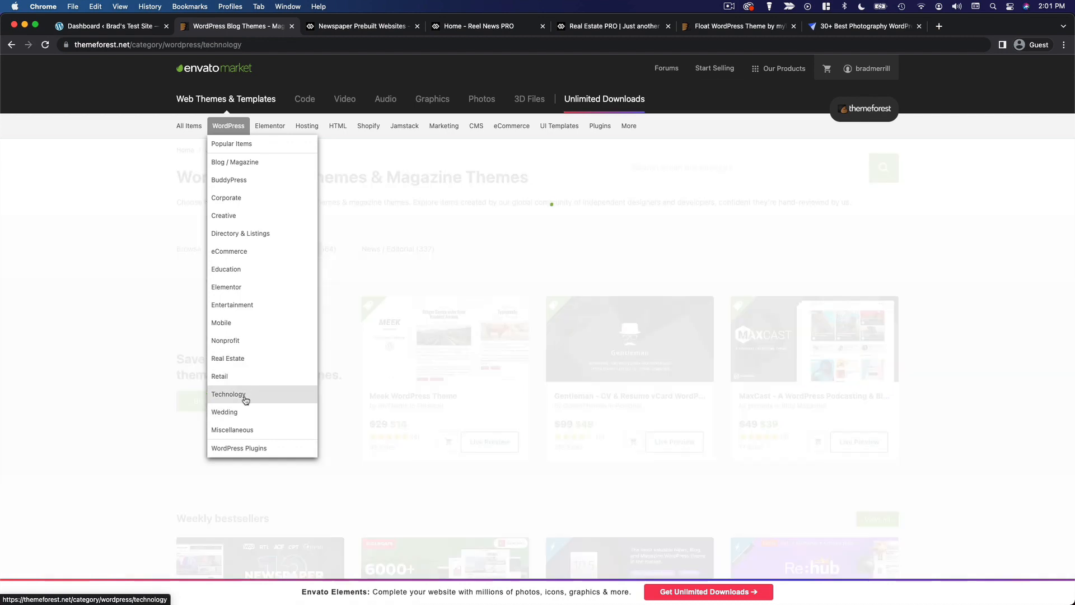
{"action": "left_click", "coordinate": [228, 393]}
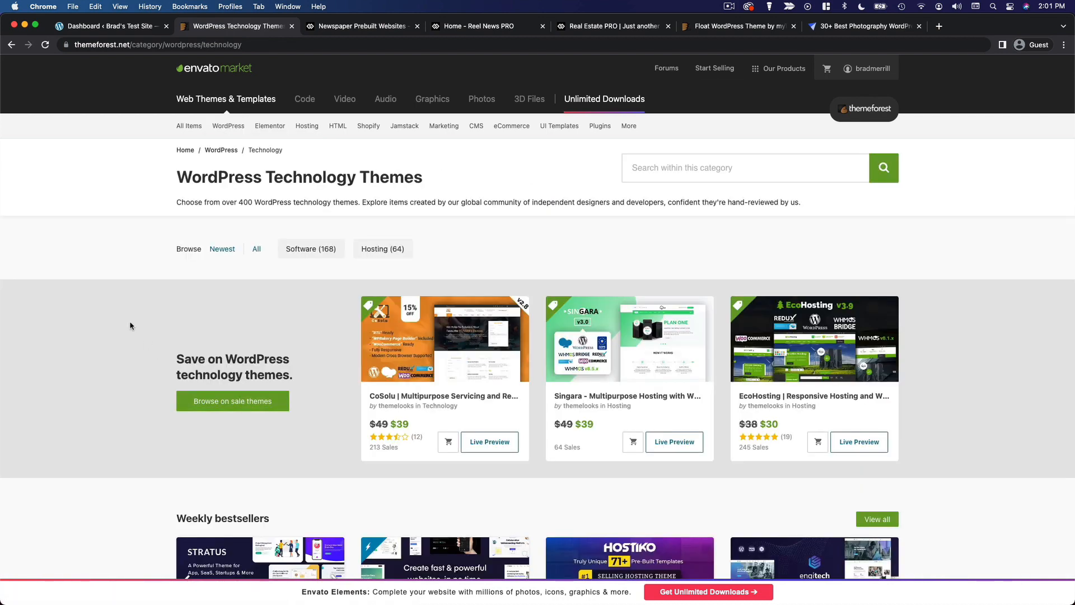
{"action": "scroll", "scroll_direction": "down", "scroll_amount": 3}
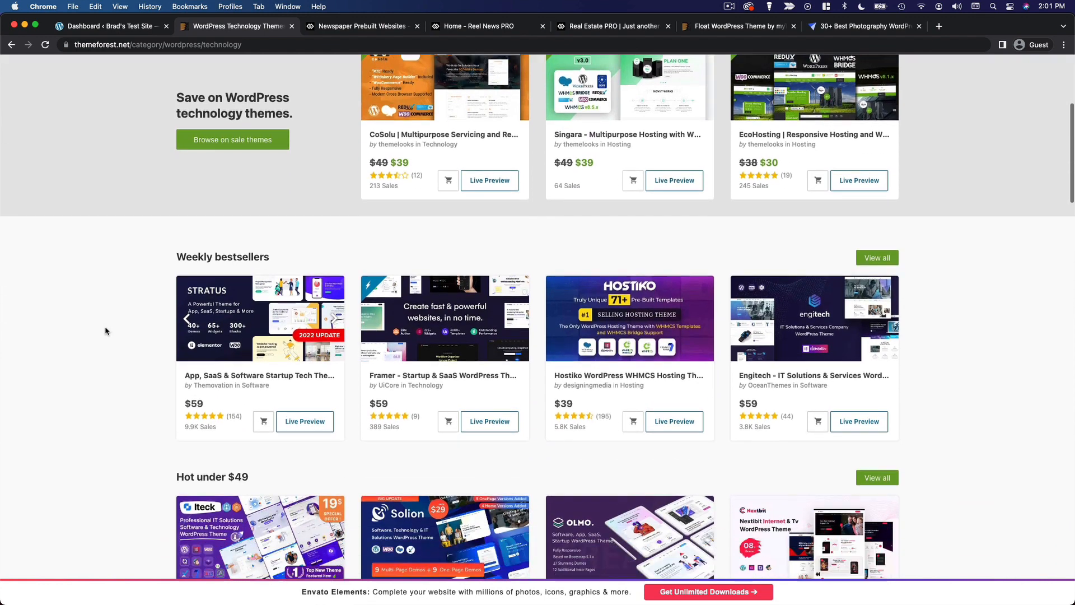
{"action": "scroll", "scroll_direction": "down", "scroll_amount": 3}
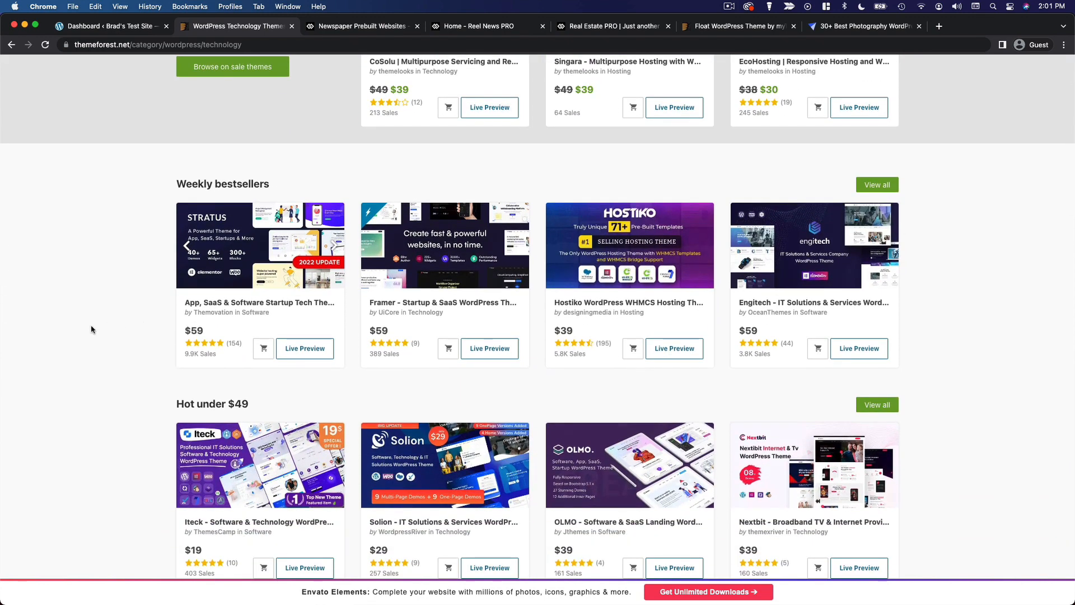
{"action": "mouse_move", "coordinate": [783, 310]}
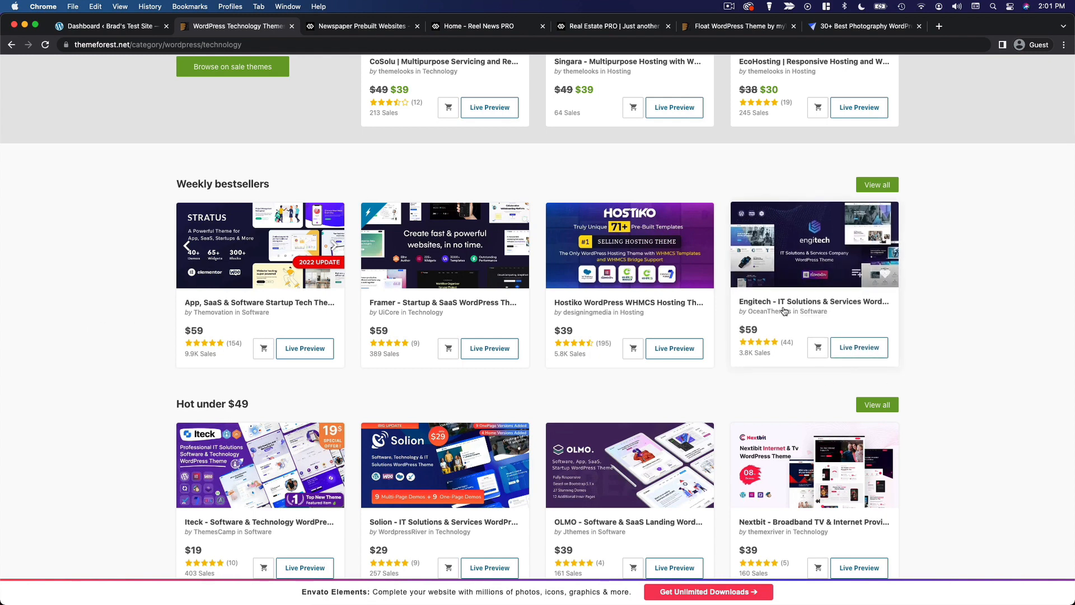
- Open the Engitech IT Solutions theme page and launch its live preview
{"action": "left_click", "coordinate": [813, 302]}
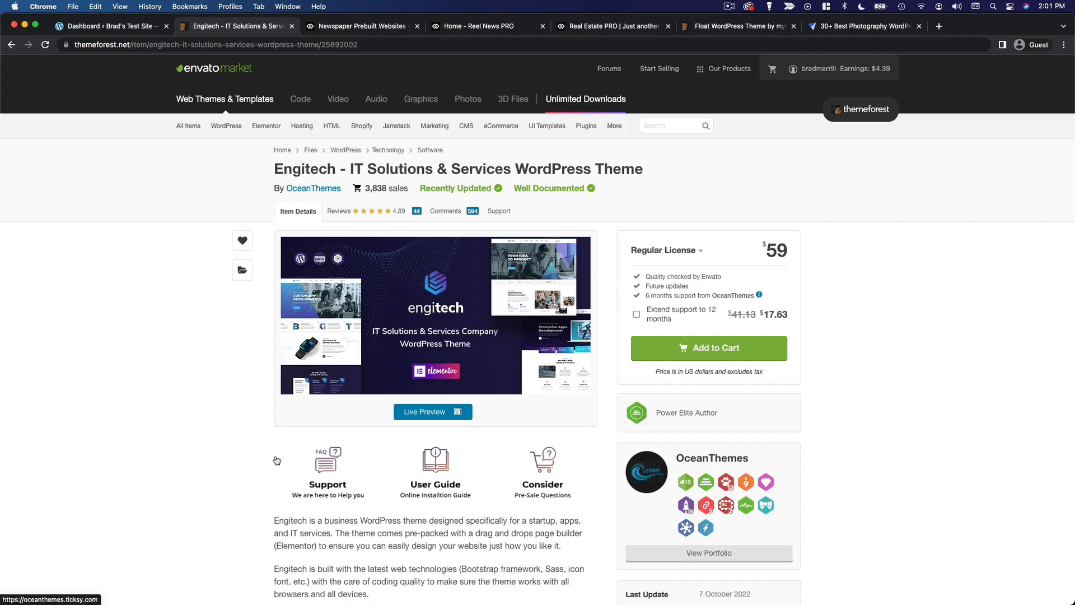
{"action": "left_click", "coordinate": [432, 411]}
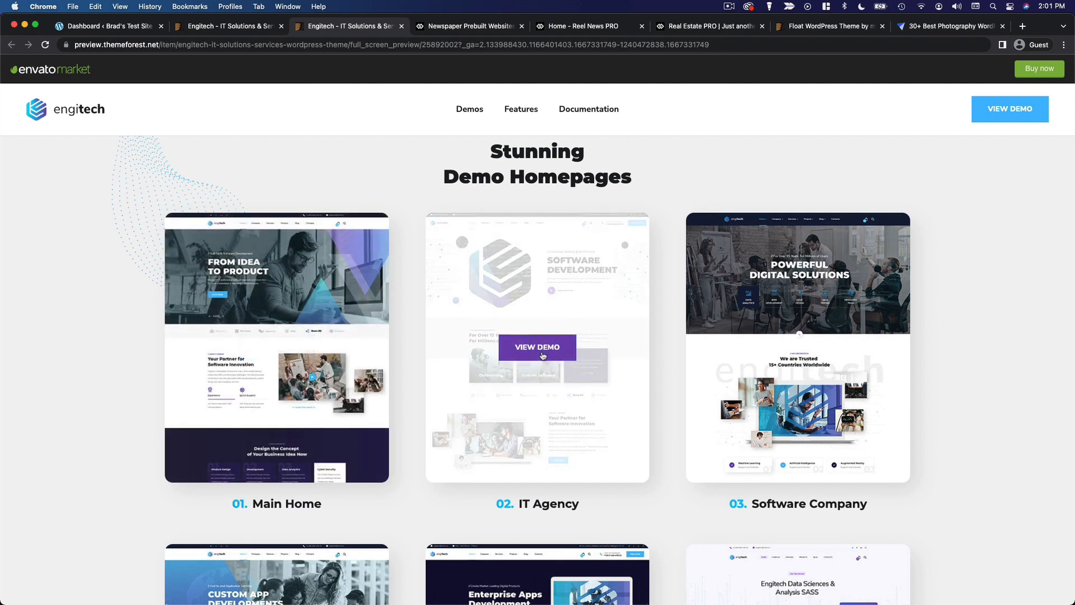
- Scroll through an Engitech demo homepage, then return to the Engitech item page
{"action": "left_click", "coordinate": [537, 347]}
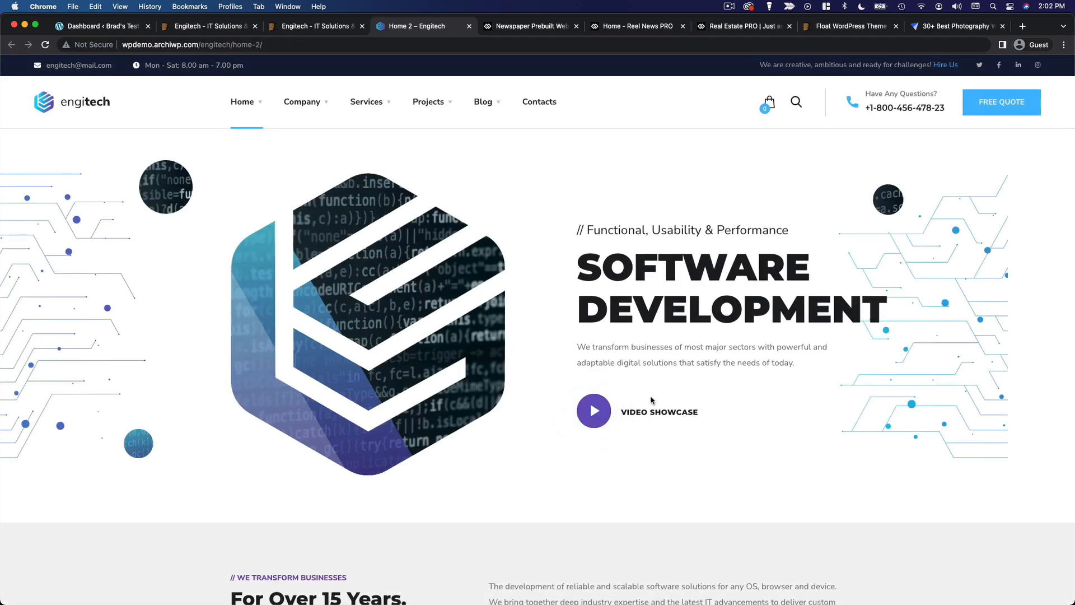
{"action": "scroll", "scroll_direction": "down", "scroll_amount": 3}
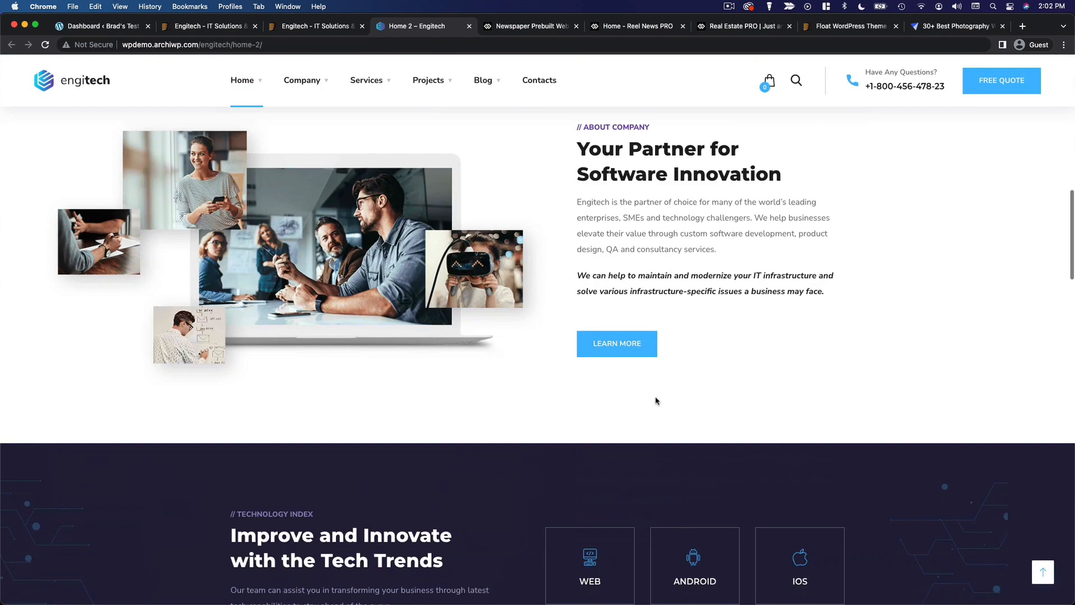
{"action": "scroll", "scroll_direction": "down", "scroll_amount": 3}
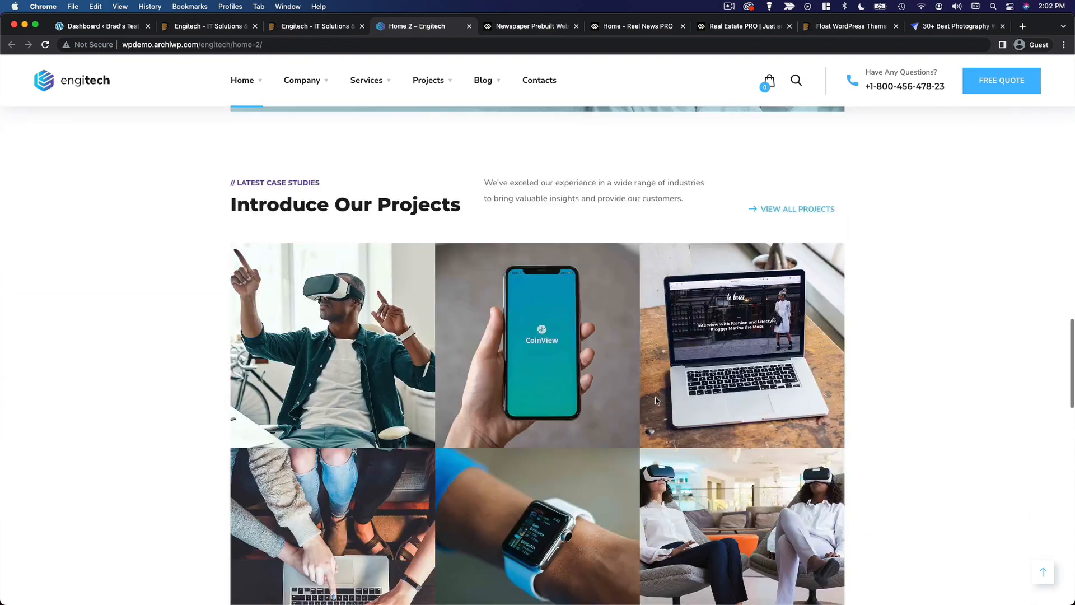
{"action": "scroll", "scroll_direction": "up", "scroll_amount": 3}
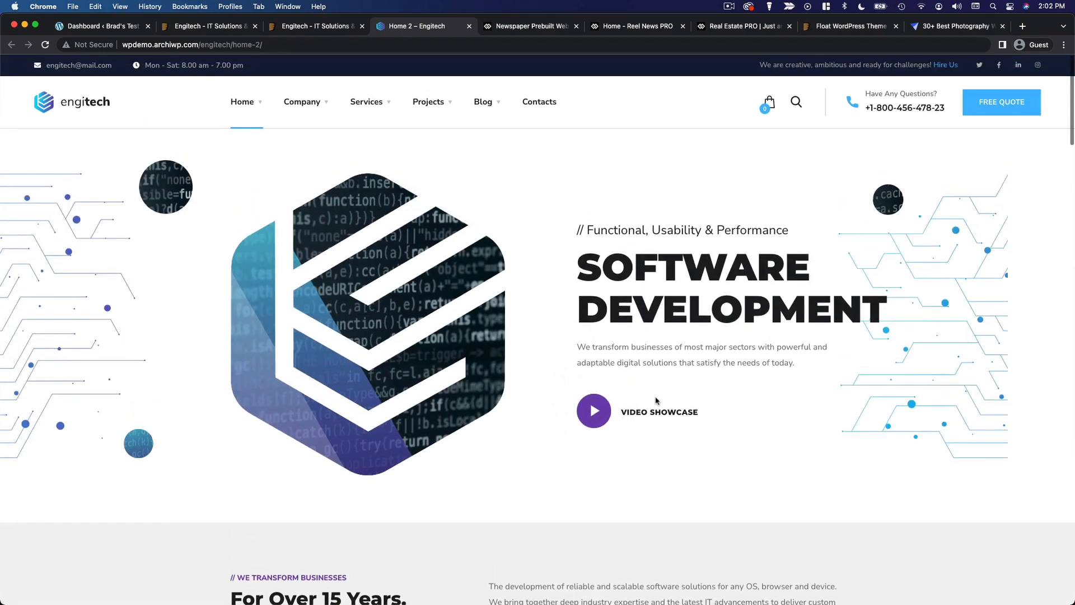
{"action": "left_click", "coordinate": [209, 26]}
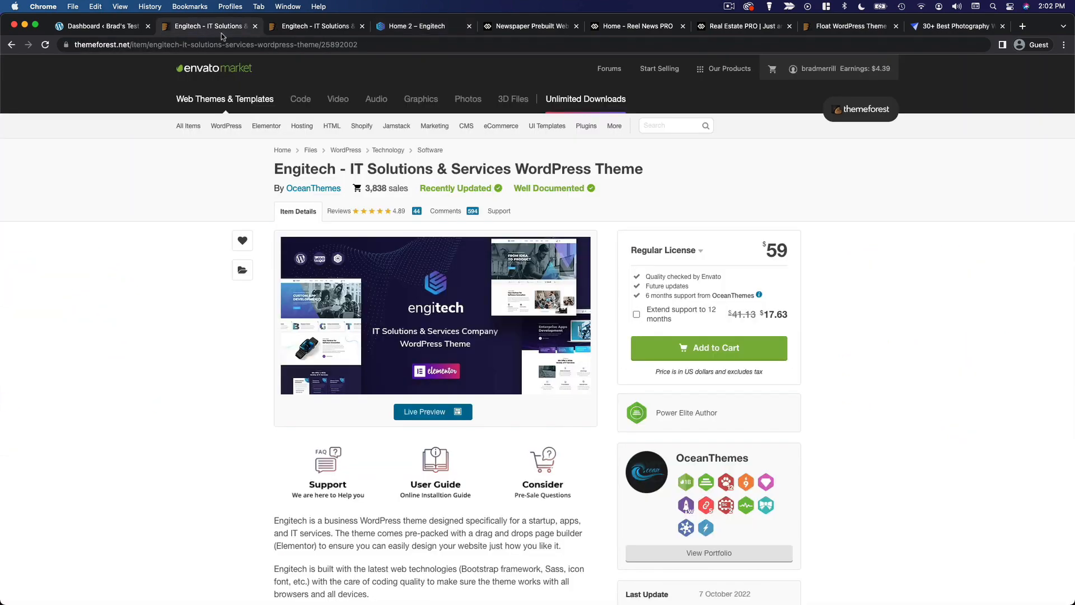
- Choose WordPress > Popular Items to list 2022's best-selling themes like Avada and Betheme
{"action": "left_click", "coordinate": [226, 126]}
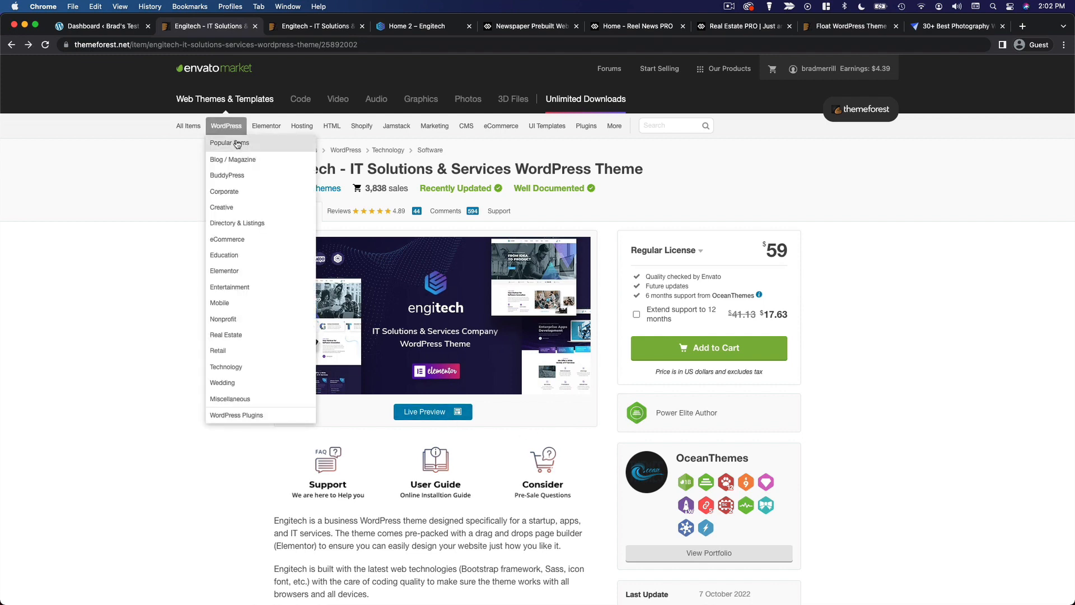
{"action": "left_click", "coordinate": [228, 142]}
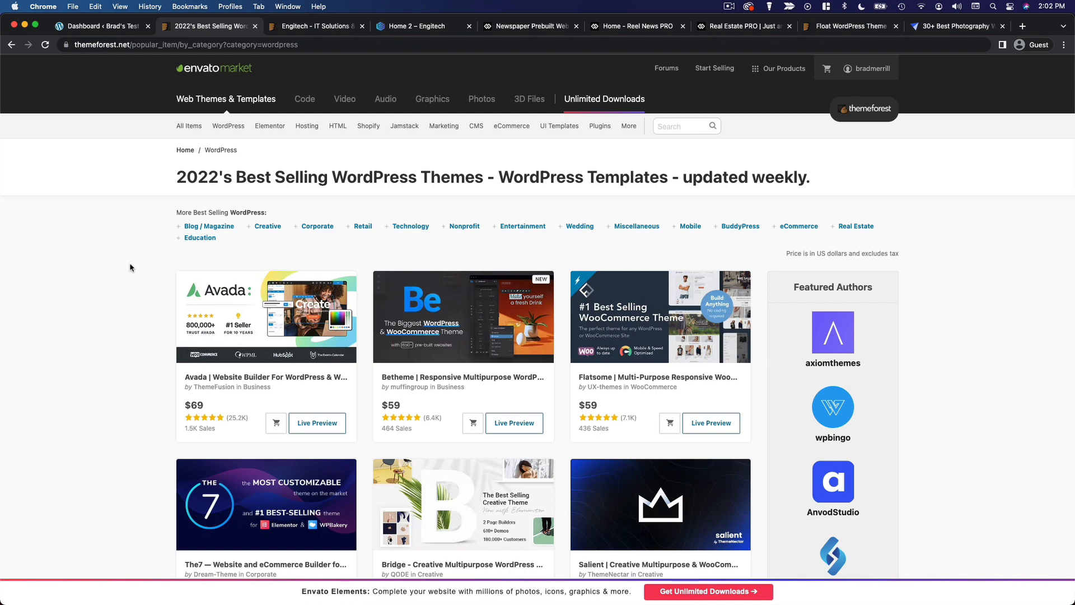
{"action": "mouse_move", "coordinate": [268, 270]}
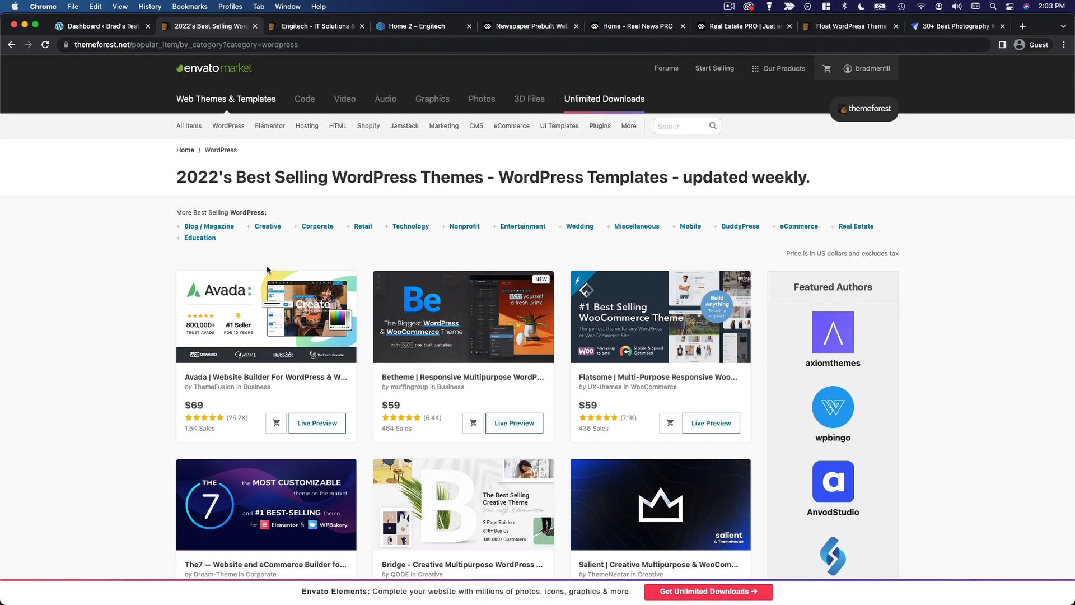
{"action": "mouse_move", "coordinate": [360, 235]}
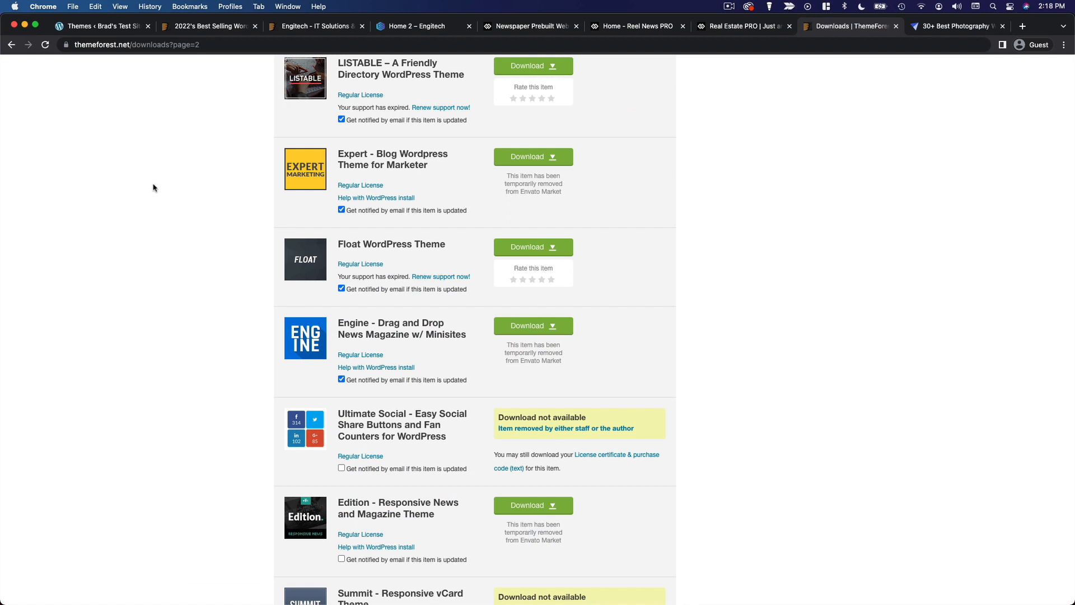
{"action": "mouse_move", "coordinate": [390, 244]}
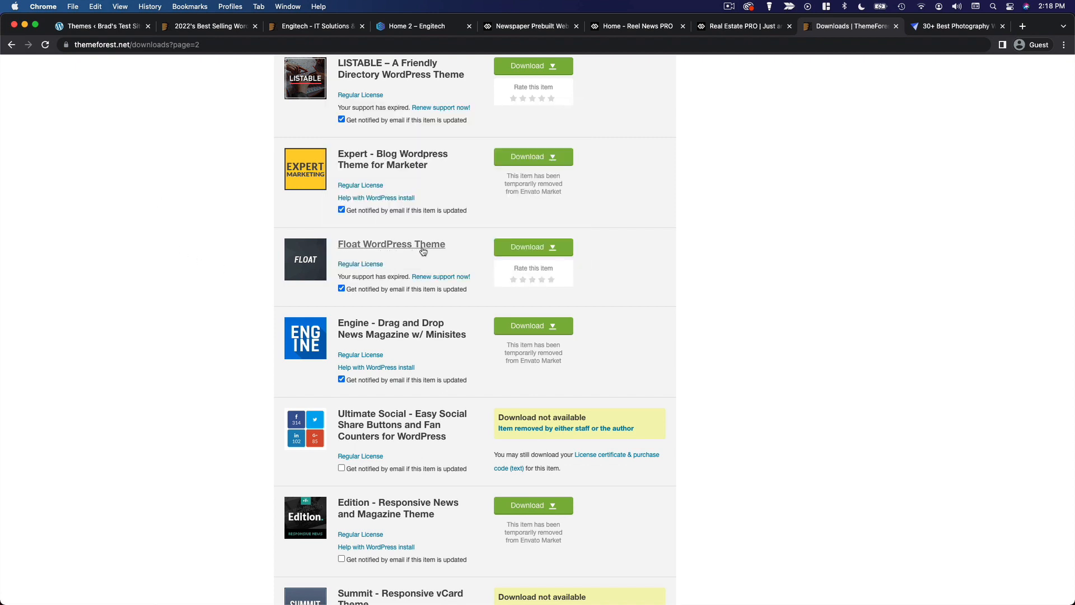
{"action": "mouse_move", "coordinate": [391, 245]}
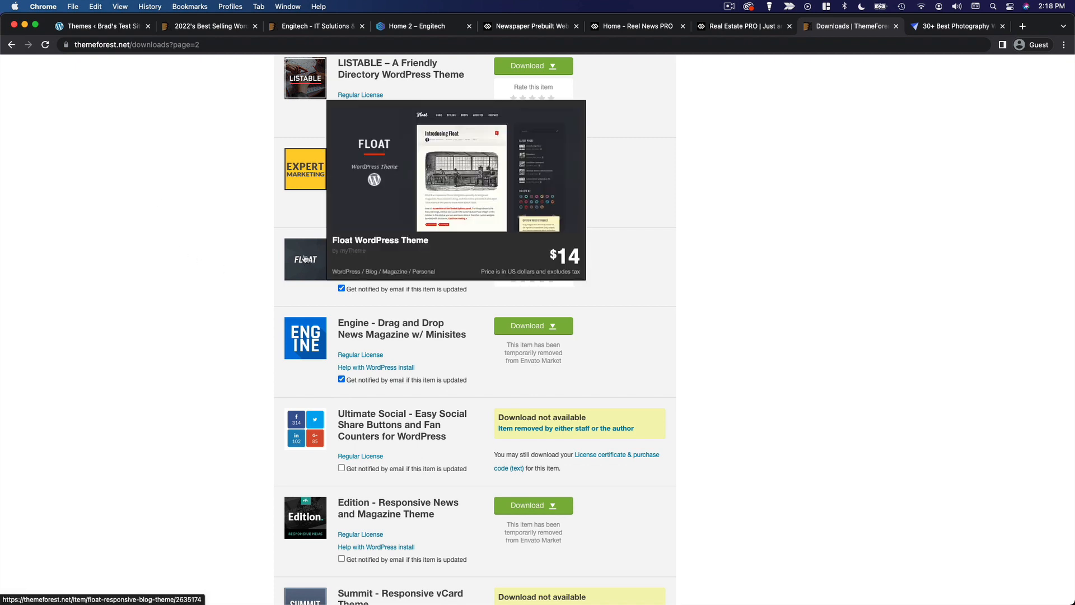
{"action": "mouse_move", "coordinate": [633, 262]}
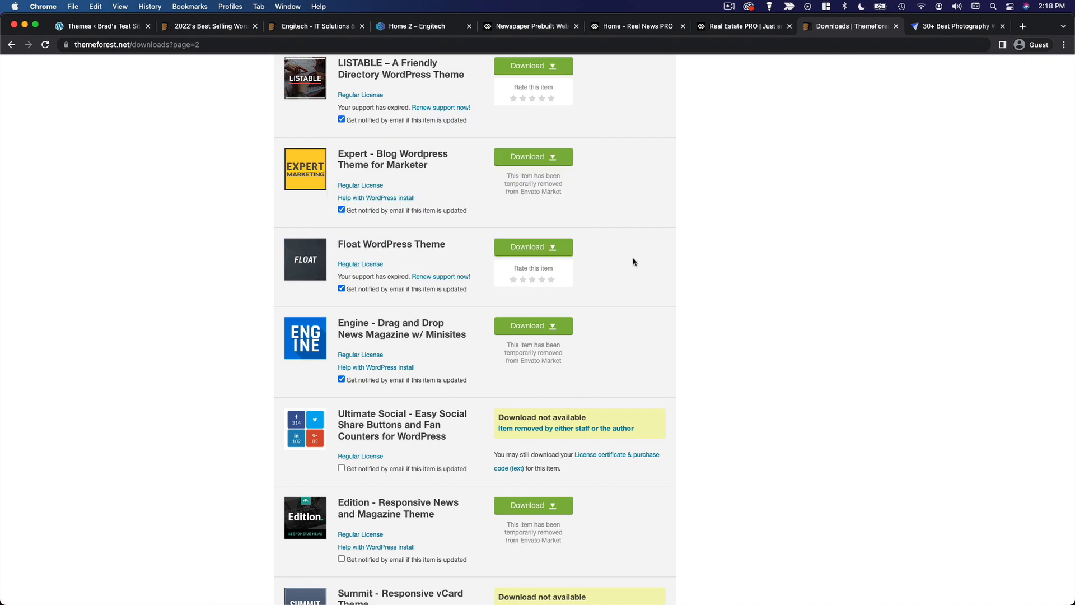
- Show the Float WordPress Theme's download options, including the installable WordPress file
{"action": "left_click", "coordinate": [532, 247]}
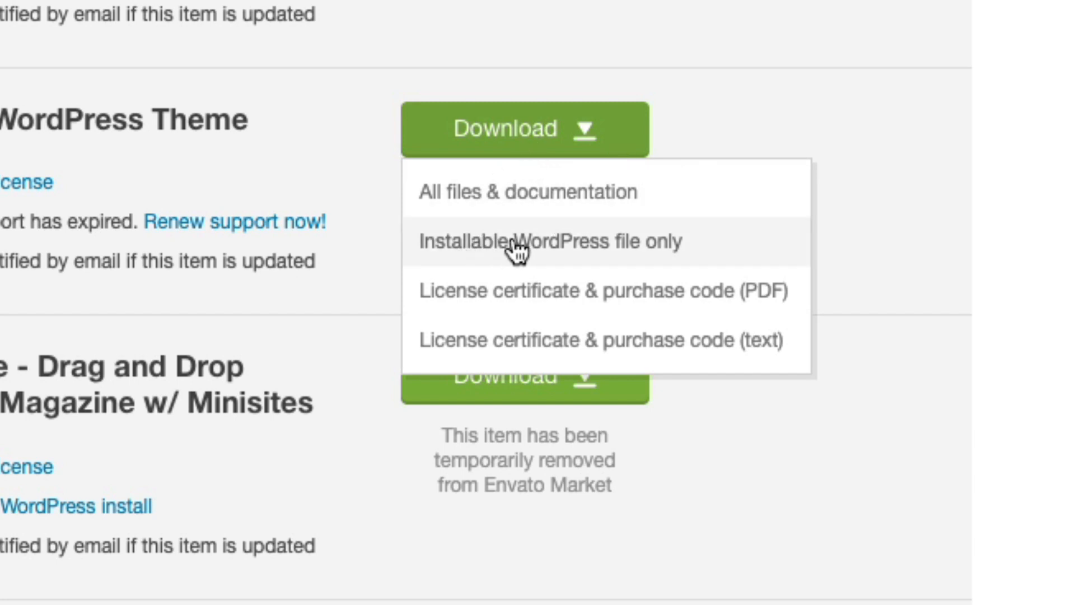
{"action": "mouse_move", "coordinate": [663, 252]}
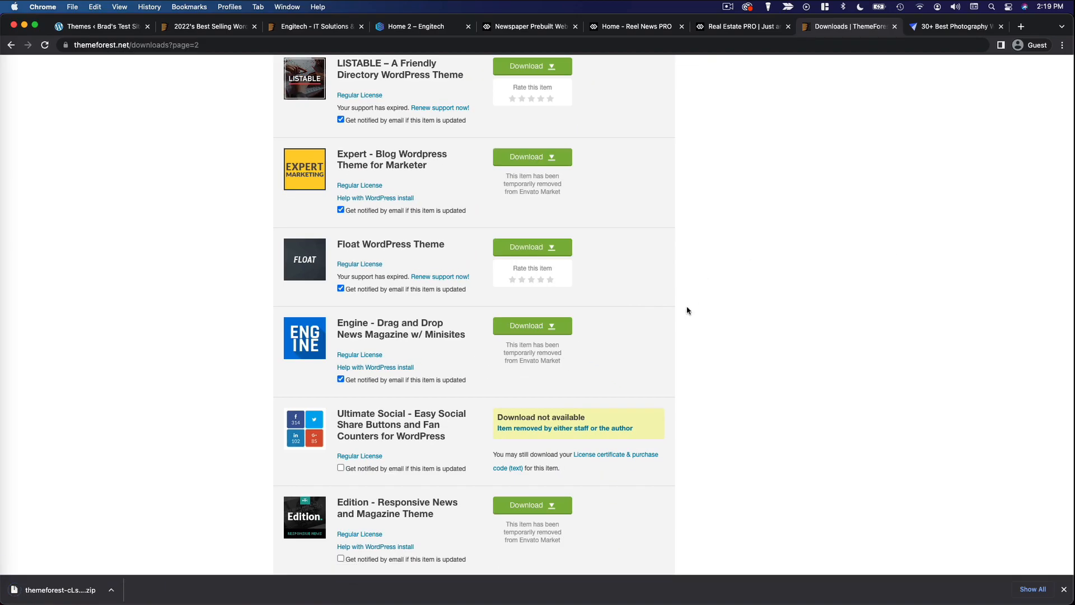
{"action": "mouse_move", "coordinate": [76, 598]}
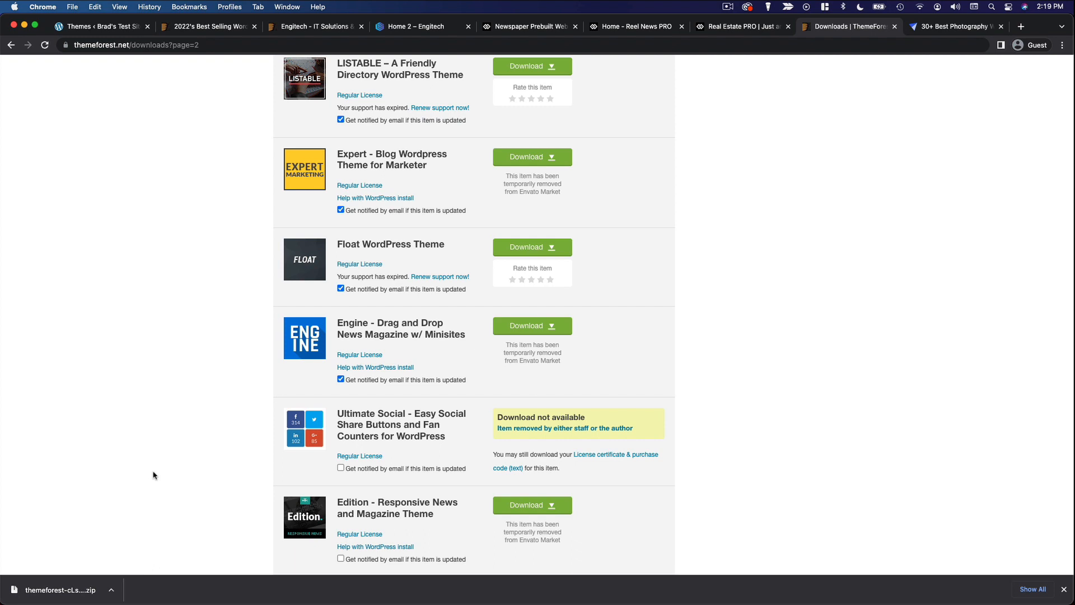
- Return to the WordPress admin tab and open Add New from the installed themes page
{"action": "left_click", "coordinate": [96, 27]}
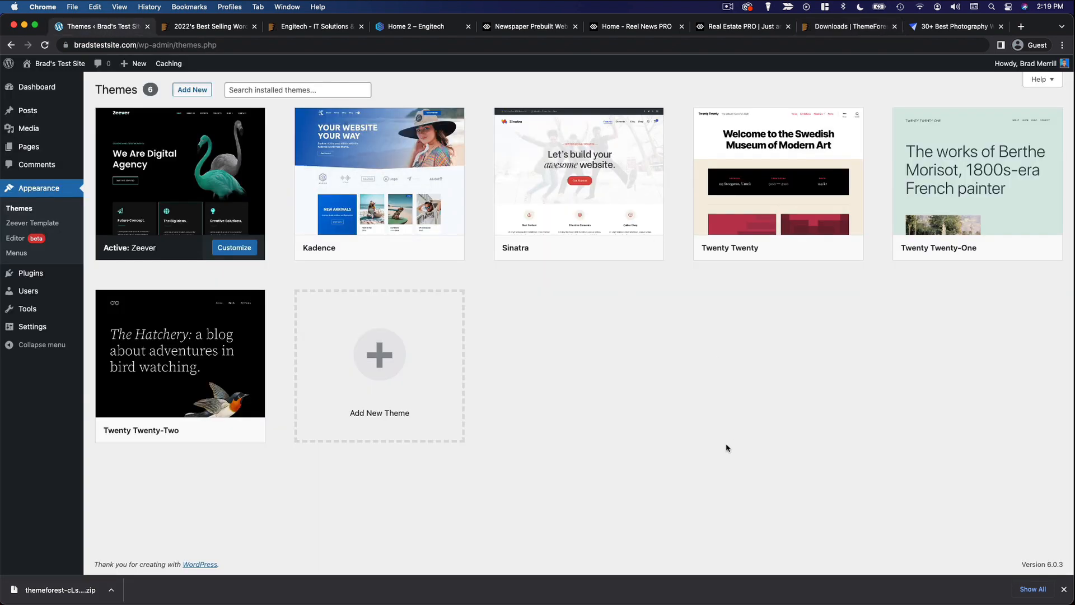
{"action": "mouse_move", "coordinate": [180, 171]}
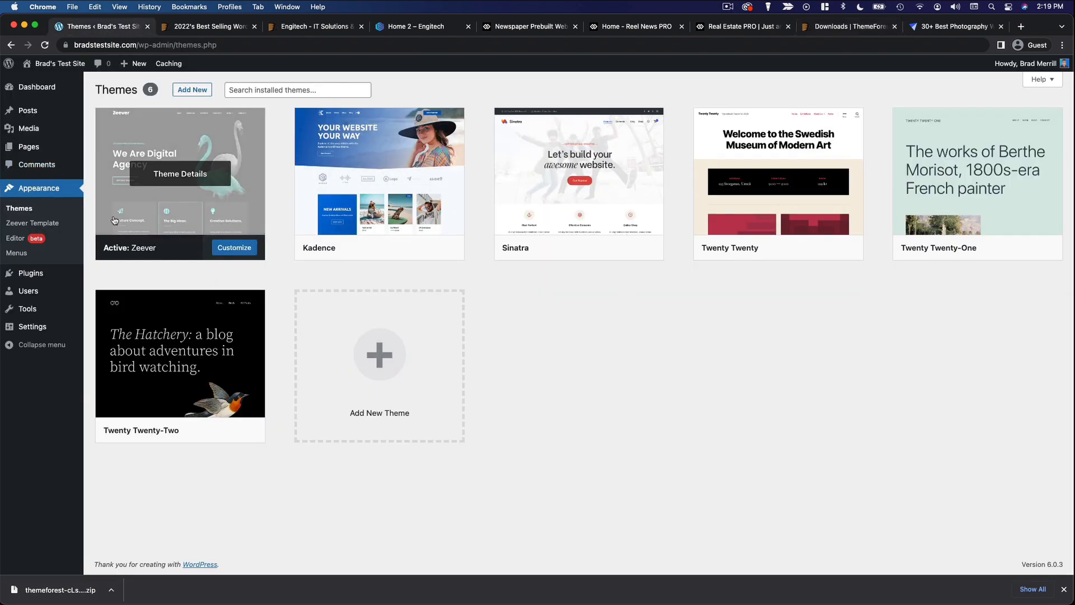
{"action": "mouse_move", "coordinate": [179, 343]}
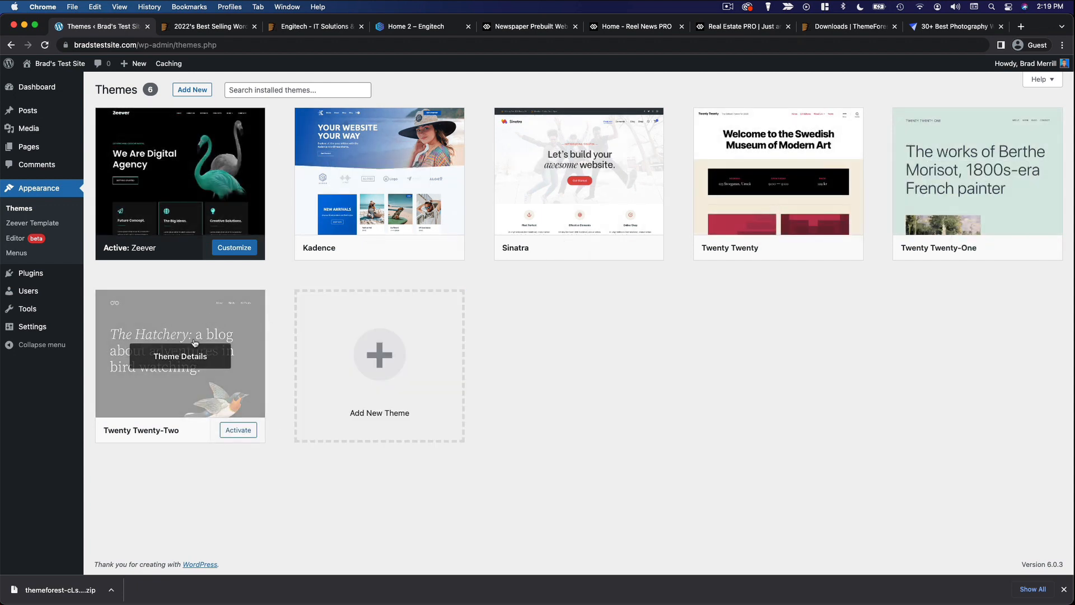
{"action": "mouse_move", "coordinate": [544, 315]}
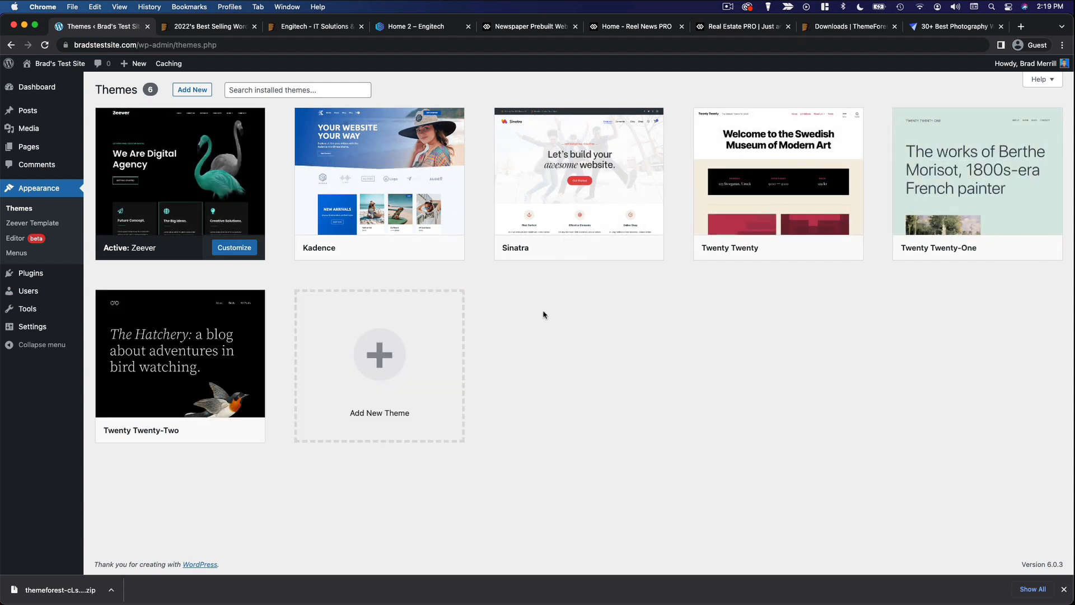
{"action": "left_click", "coordinate": [192, 89]}
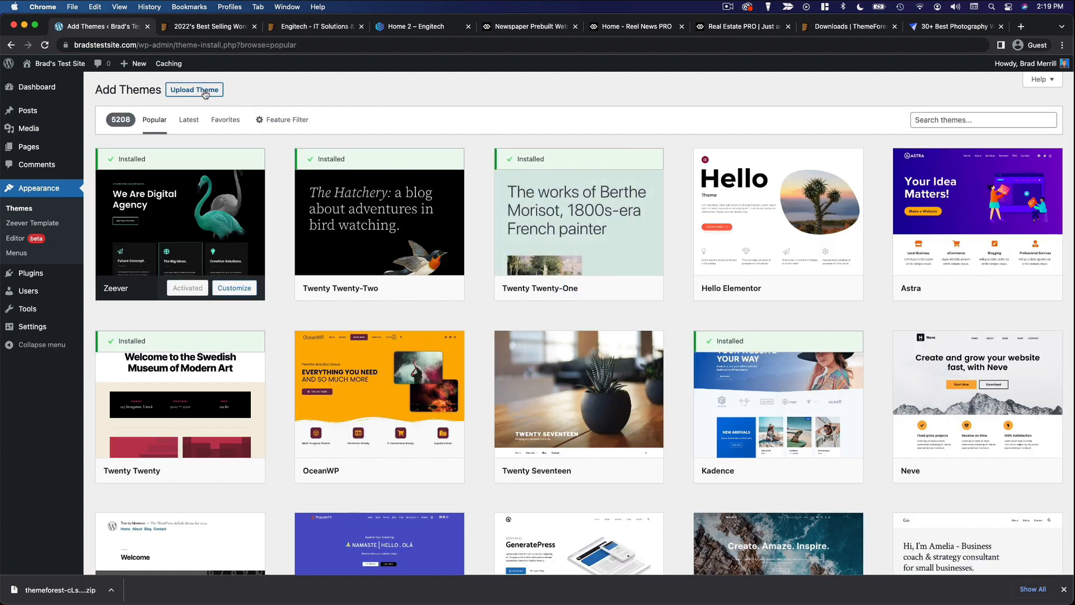
- Upload the Float theme's ThemeForest zip file and install it
{"action": "left_click", "coordinate": [194, 89]}
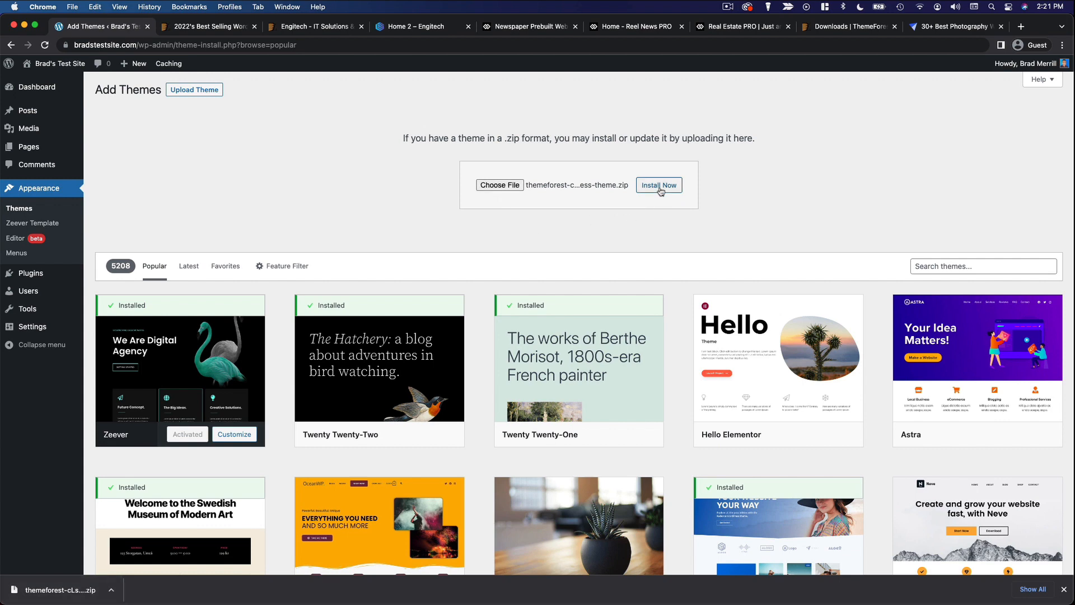
{"action": "left_click", "coordinate": [657, 185]}
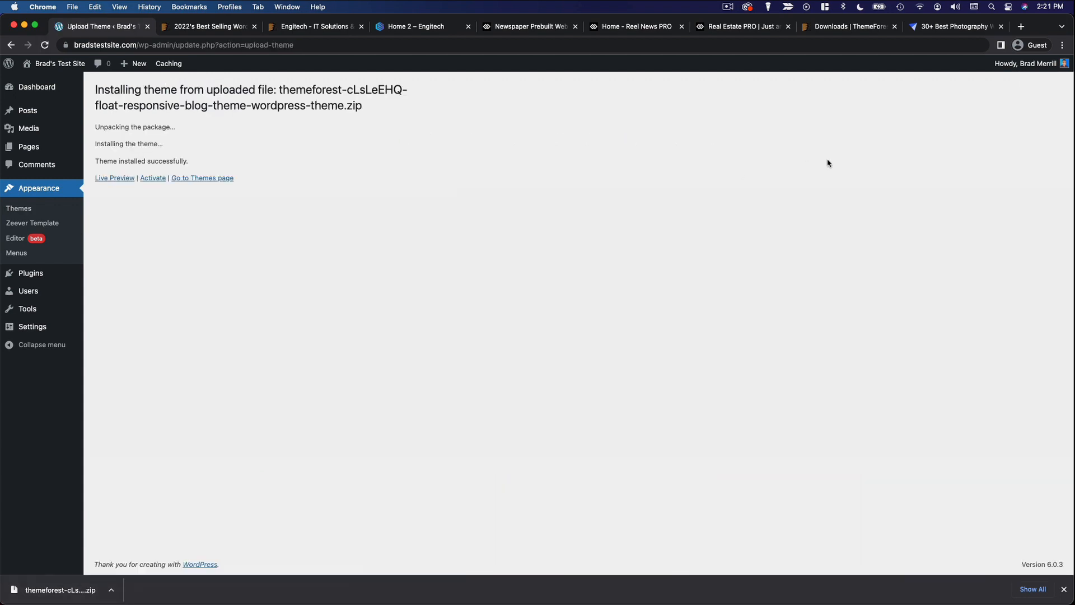
{"action": "mouse_move", "coordinate": [455, 240]}
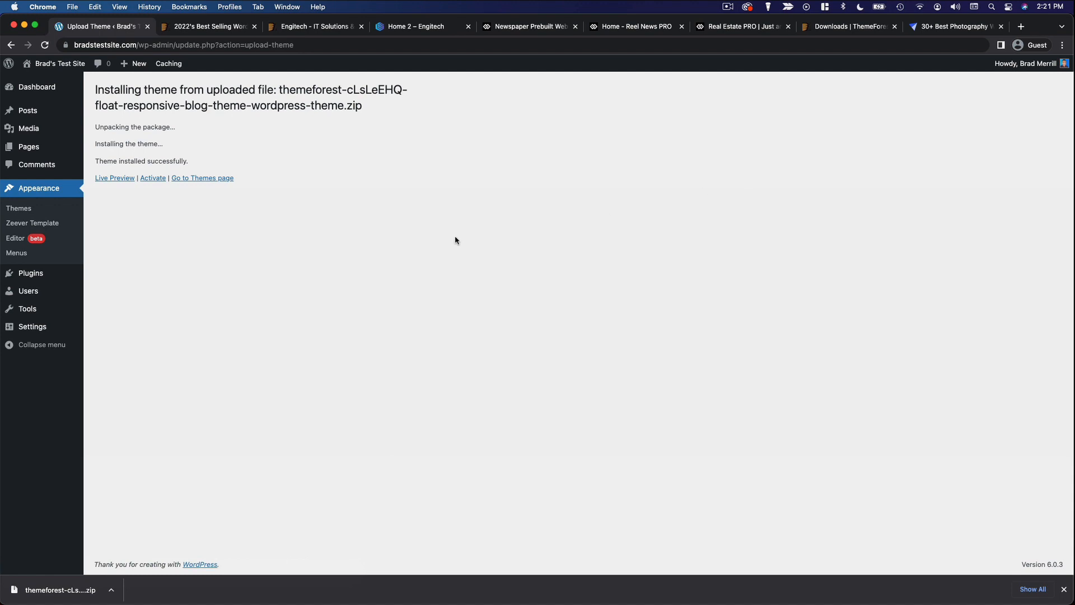
{"action": "mouse_move", "coordinate": [115, 177]}
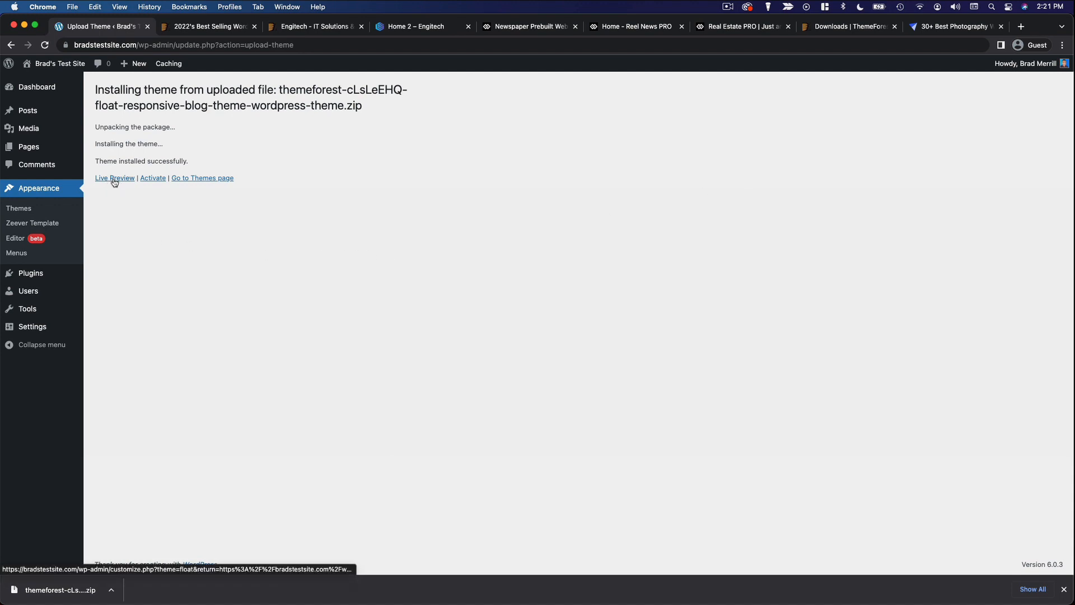
{"action": "mouse_move", "coordinate": [115, 212]}
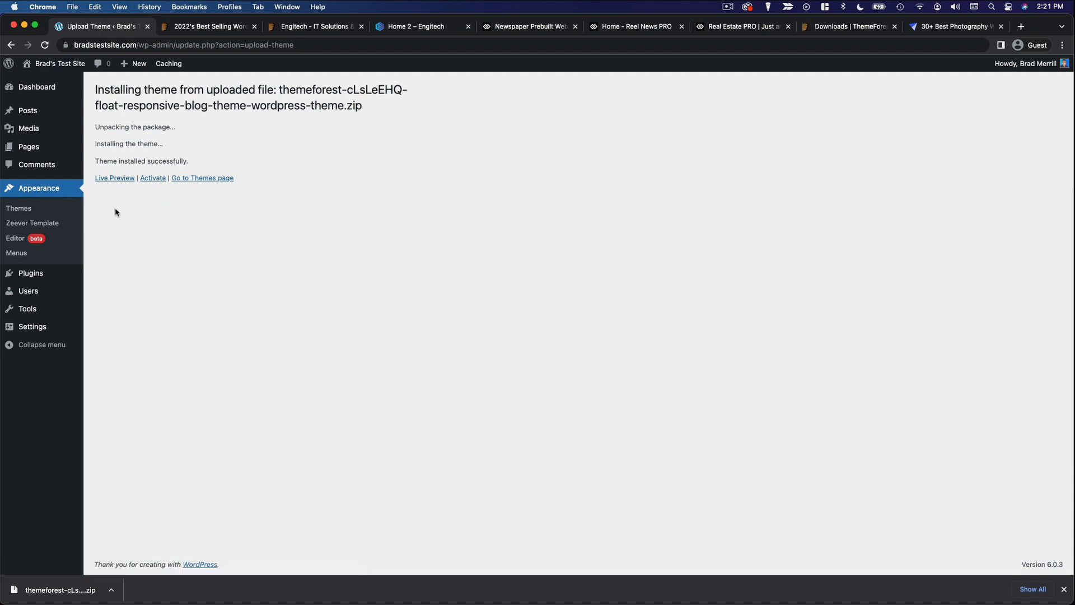
- Open the Live Preview link to view the test site with the Float theme
{"action": "left_click", "coordinate": [114, 178]}
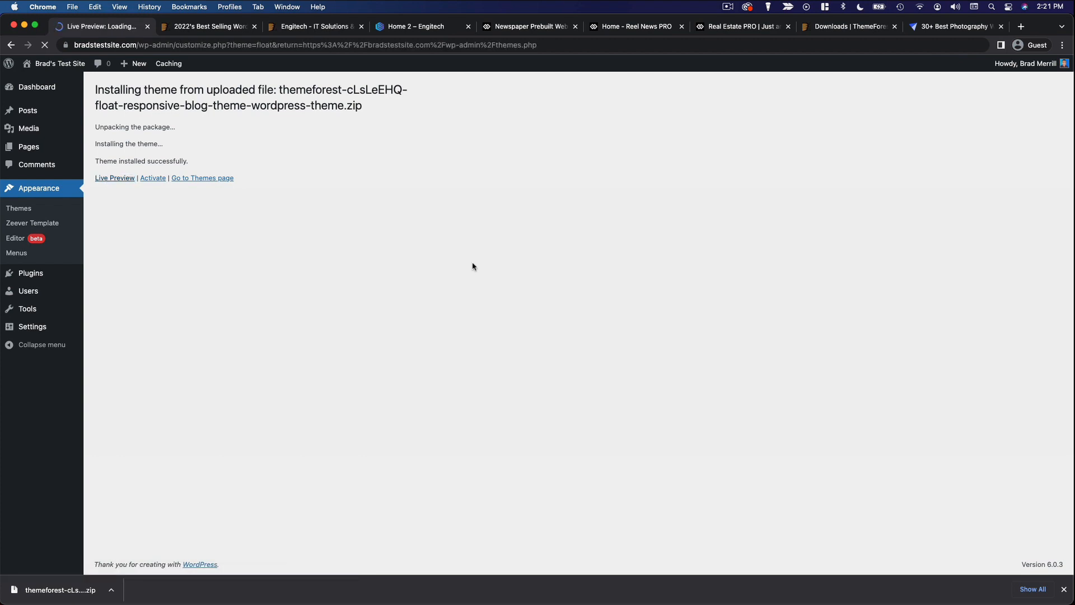
{"action": "left_click", "coordinate": [115, 178]}
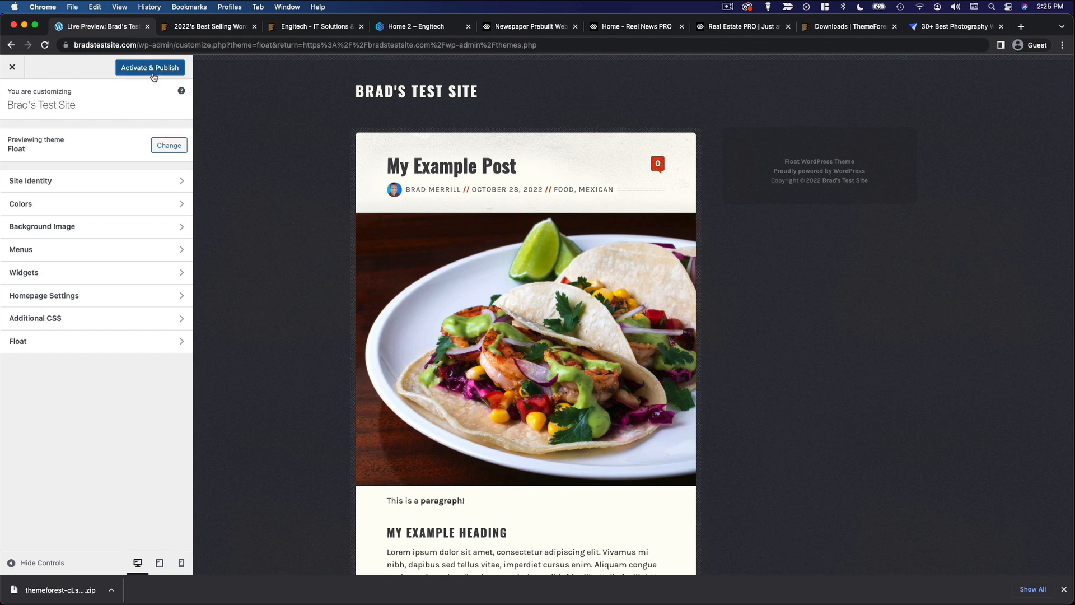
{"action": "mouse_move", "coordinate": [259, 148]}
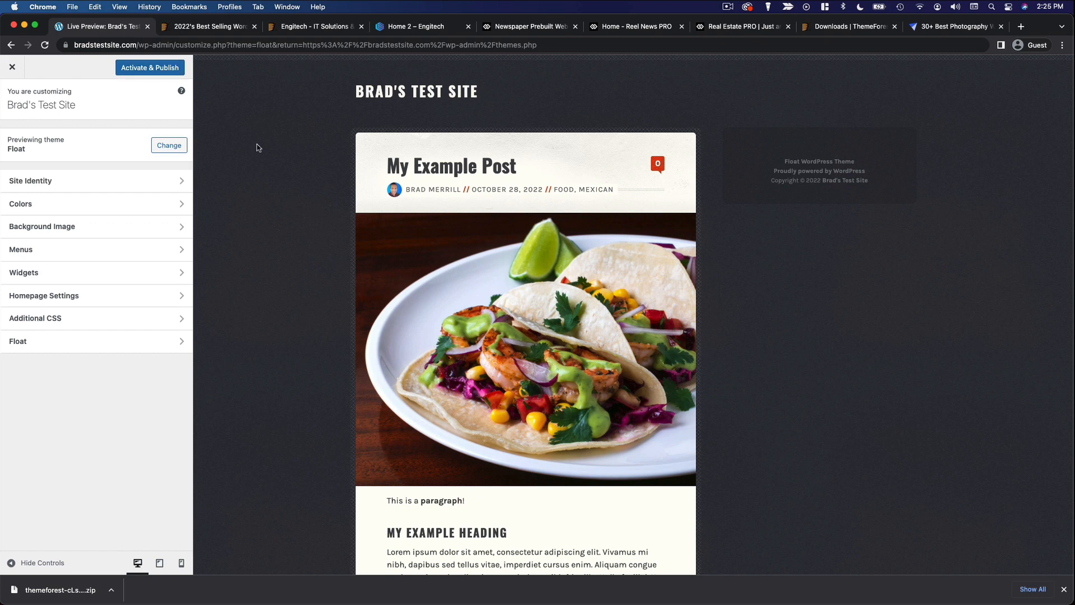
{"action": "mouse_move", "coordinate": [300, 129]}
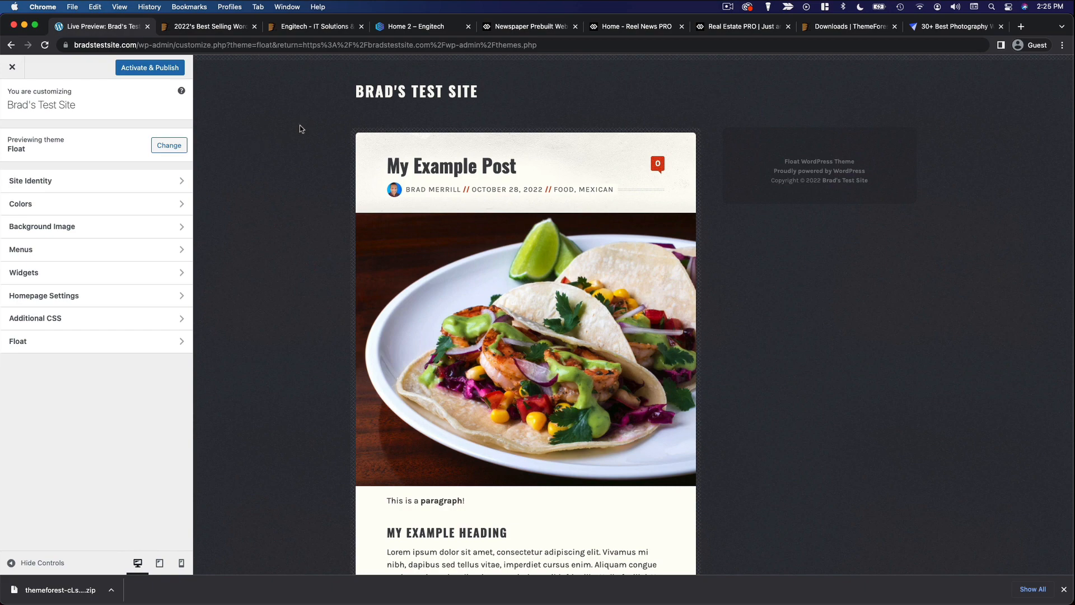